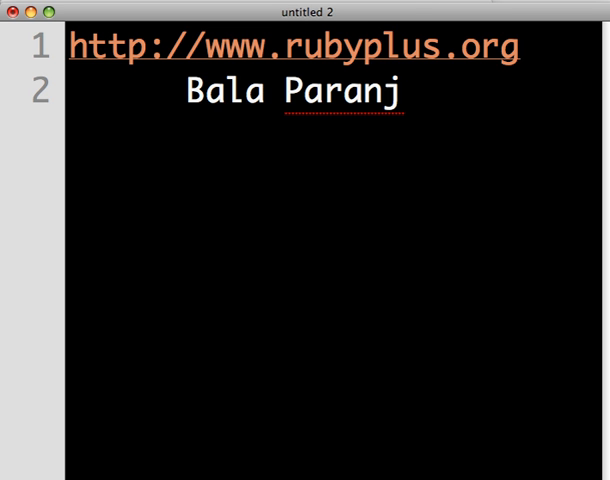
mouse_move(12, 18)
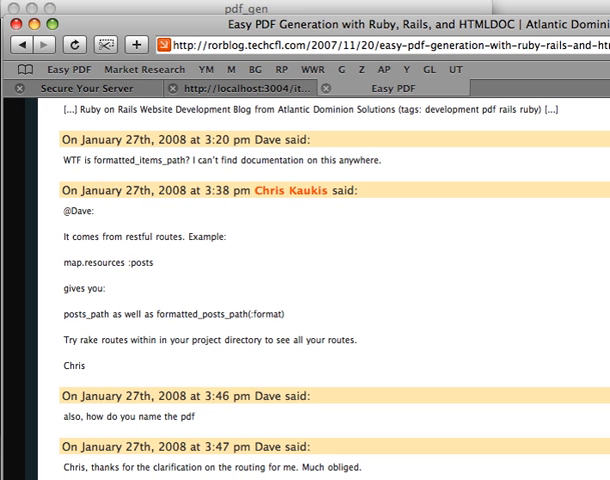
- Scroll through the rorblog Easy PDF Generation tutorial in Safari
scroll("up", 3)
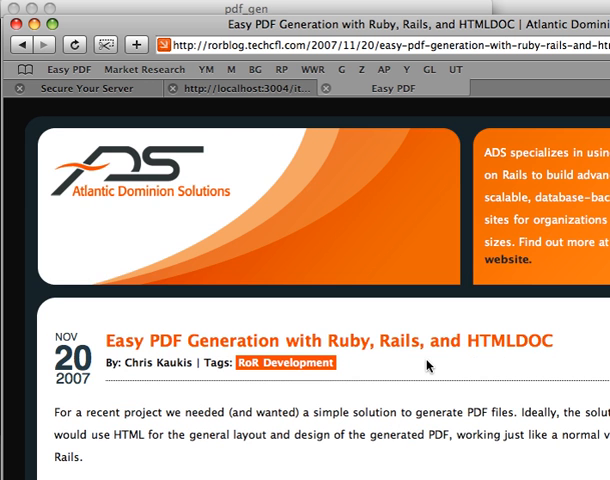
scroll("down", 3)
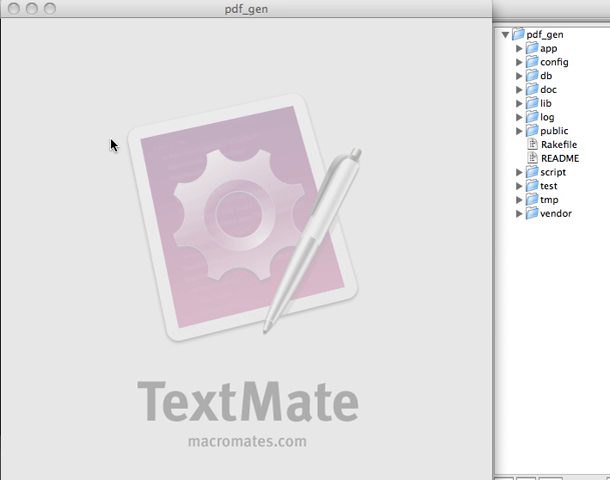
mouse_move(89, 278)
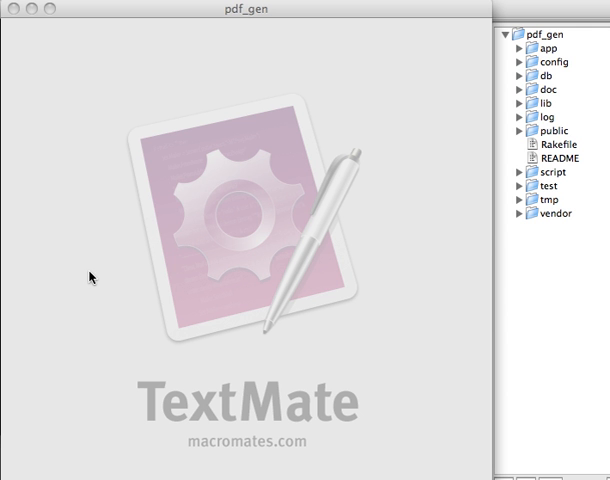
mouse_move(381, 198)
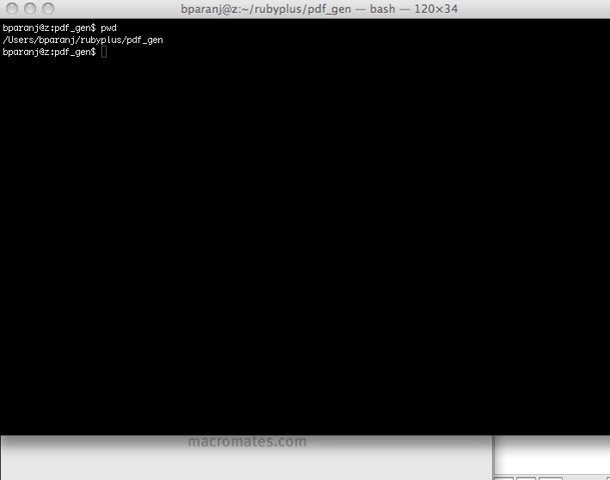
mouse_move(58, 335)
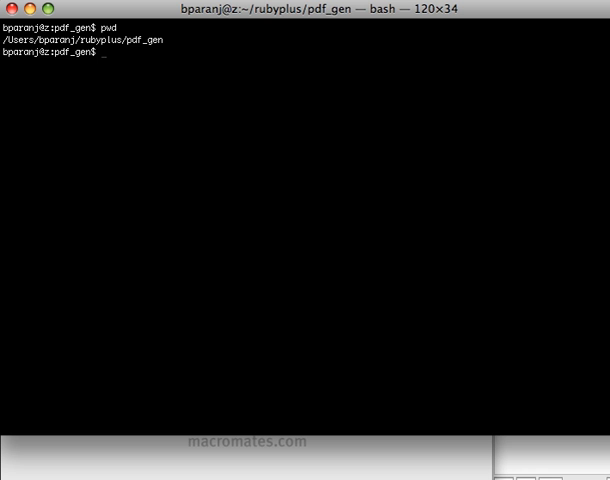
mouse_move(196, 298)
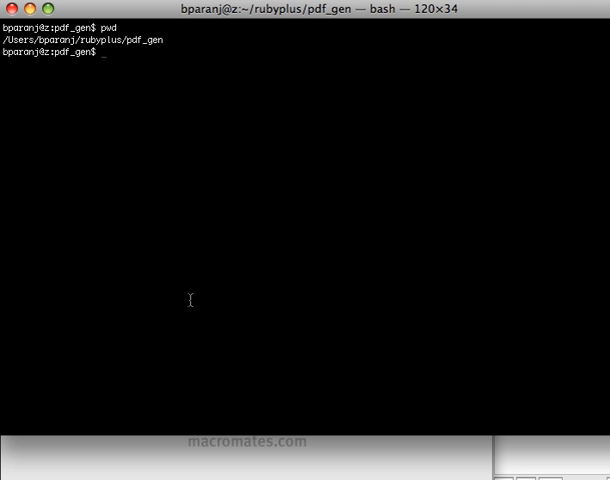
- Generate the product controller with script/generate controller product
type("script/gen")
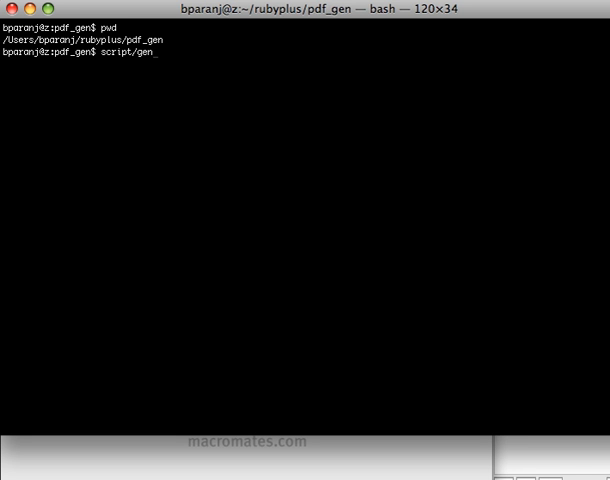
type("erate control")
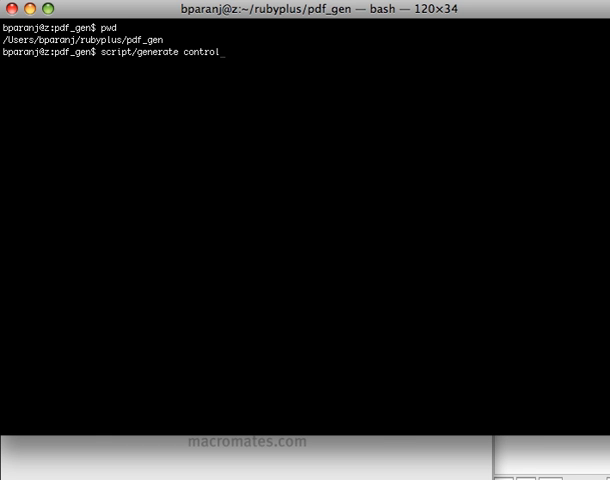
type("ler")
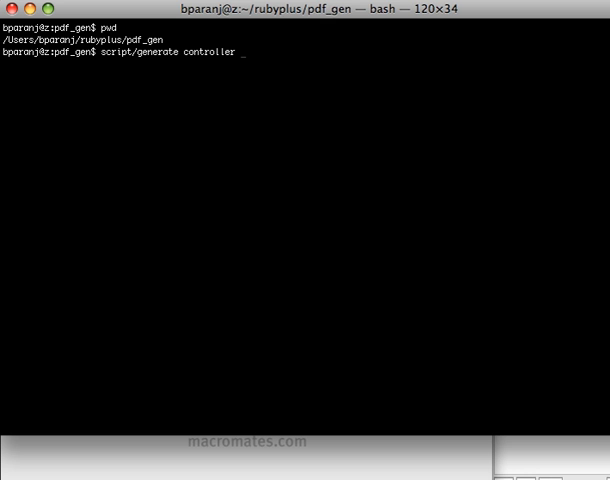
type("produc")
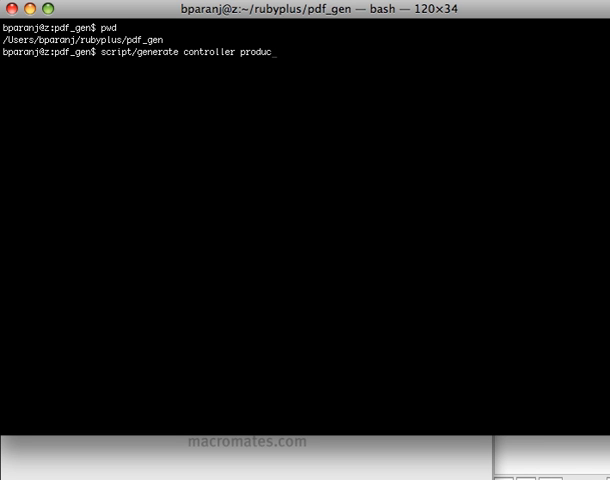
type("t")
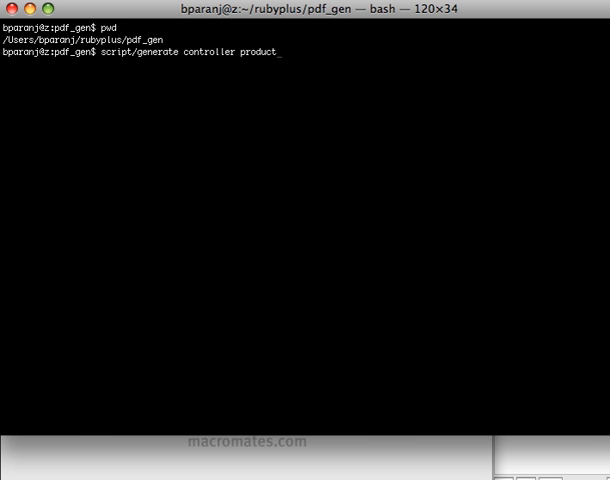
key("Return")
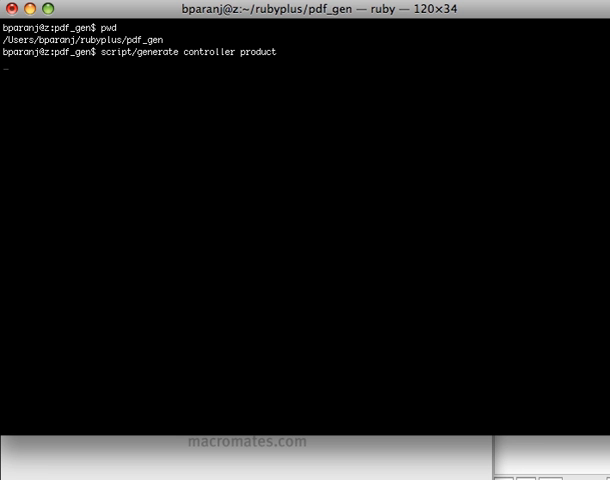
- Generate the Product model with a name:string field
type("script")
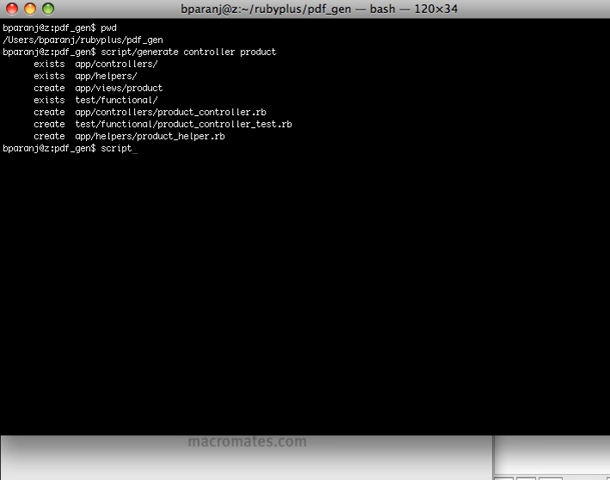
type("/generate model")
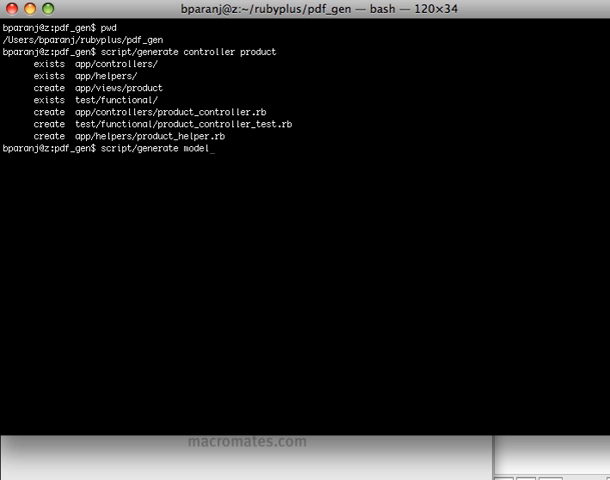
type("product")
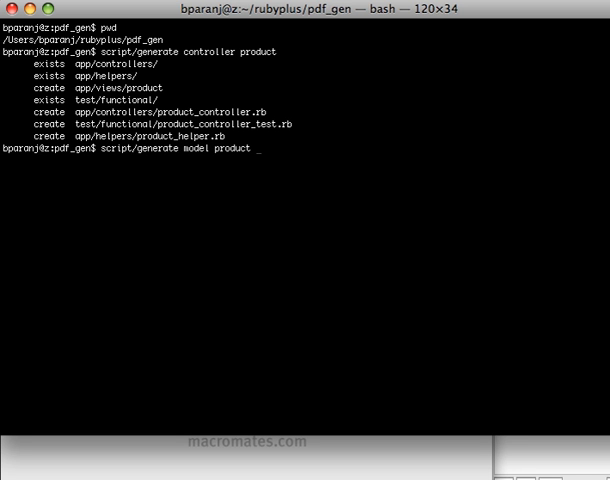
type("name:s")
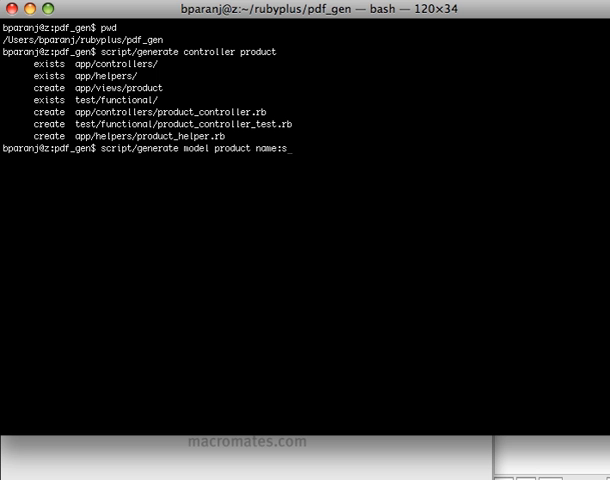
type("tring")
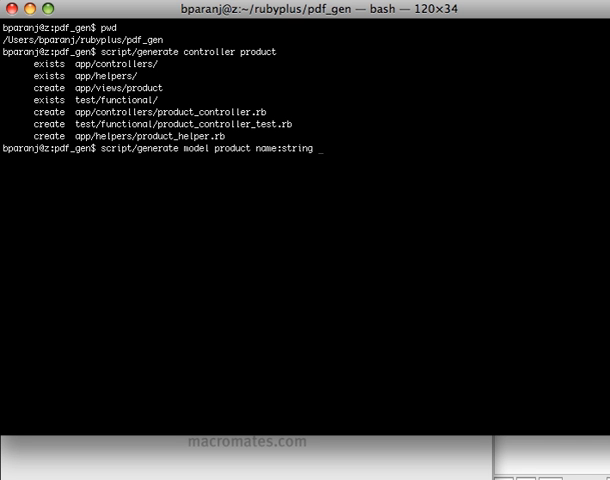
key("Return")
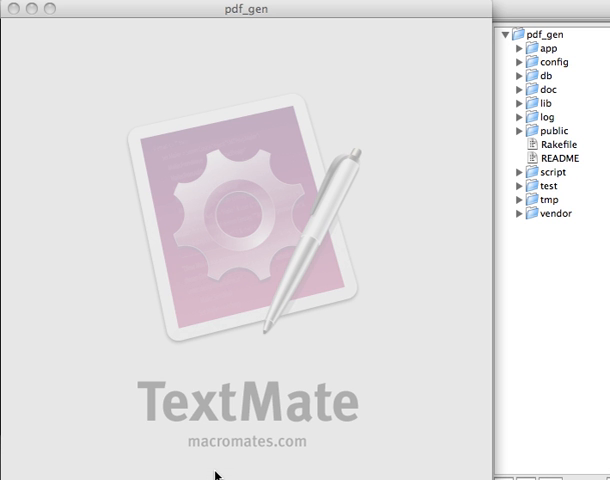
mouse_move(418, 175)
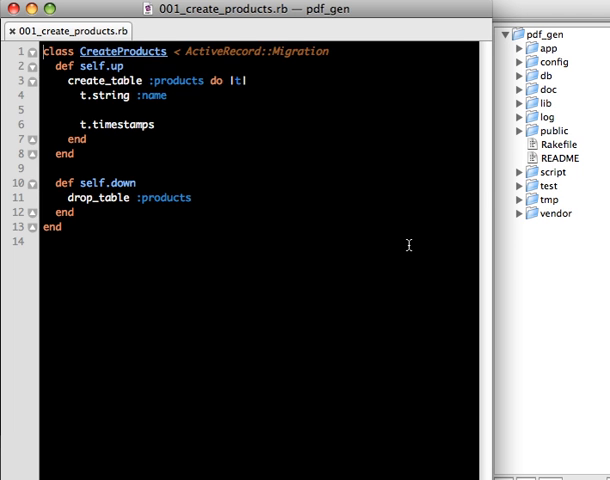
mouse_move(259, 386)
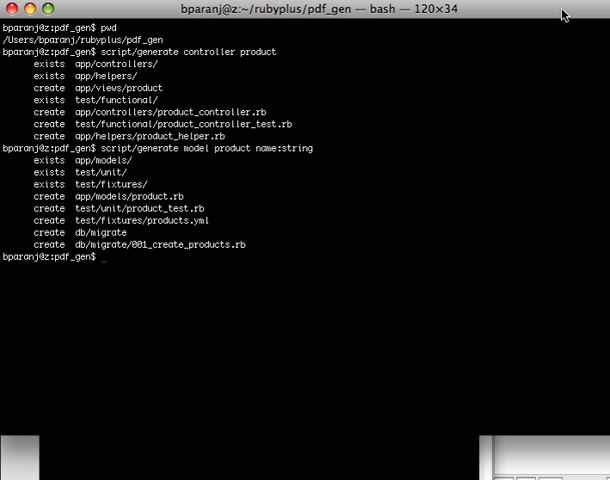
- Enter rake db:migrate in Terminal for the create_products migration
type("rake")
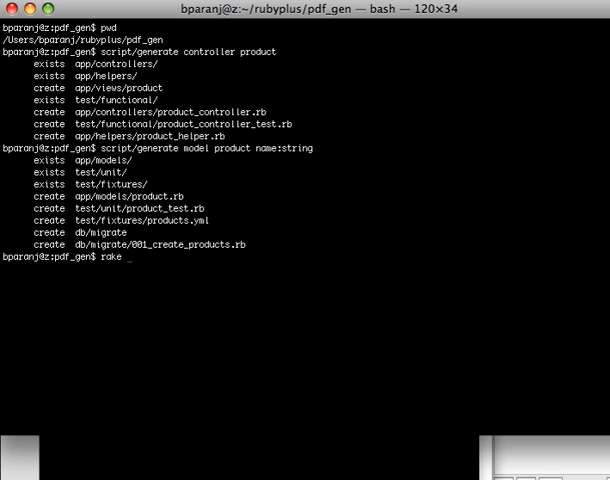
type("db:migrate")
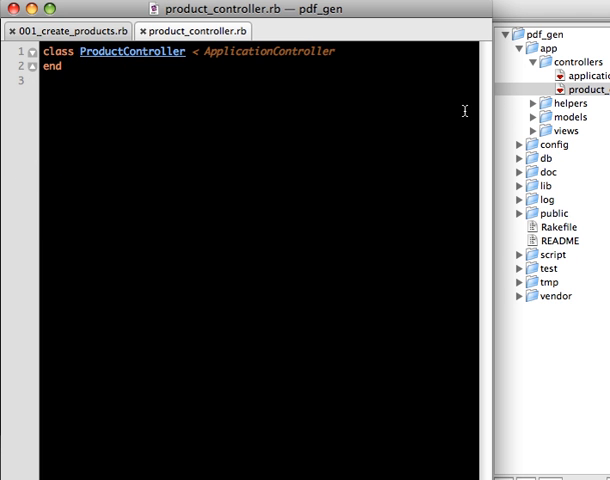
key("enter")
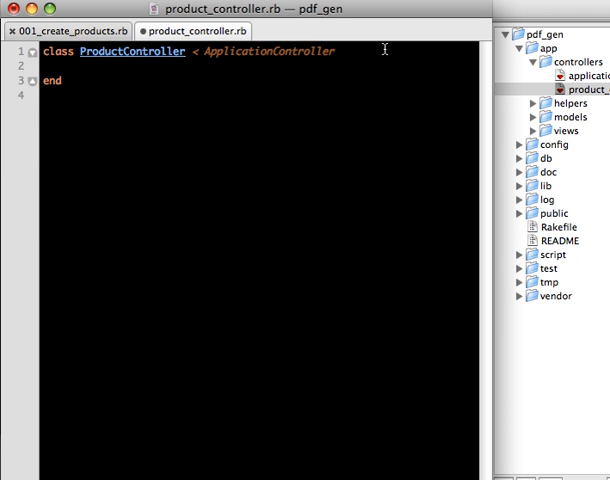
type("def index")
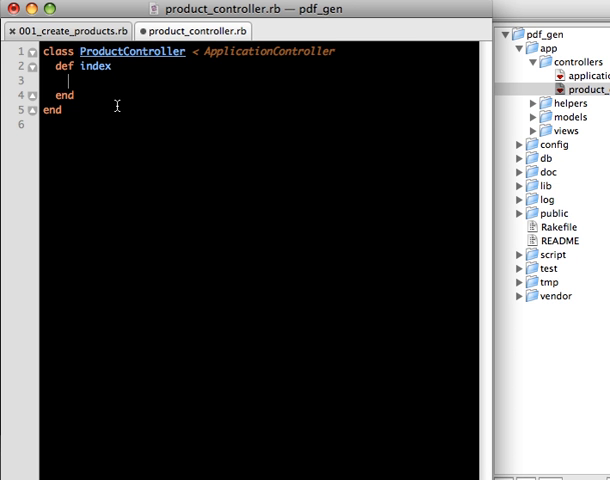
type("e")
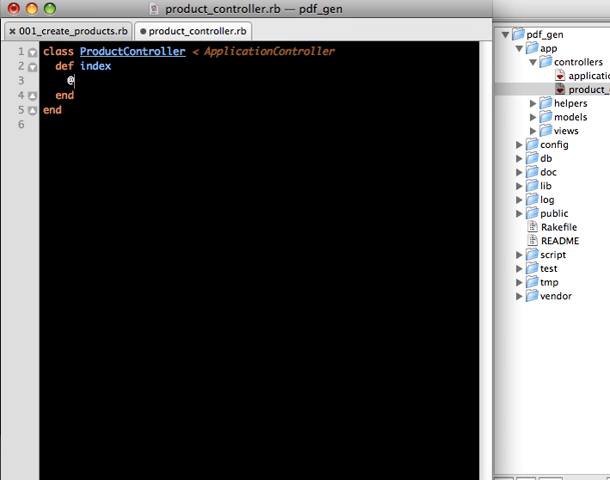
type("products")
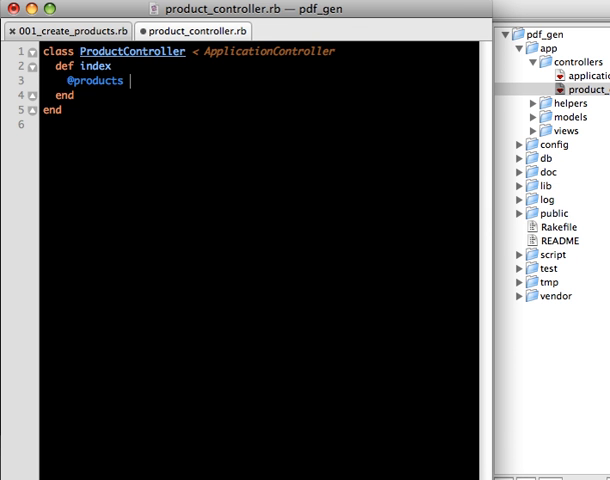
type("= Pro")
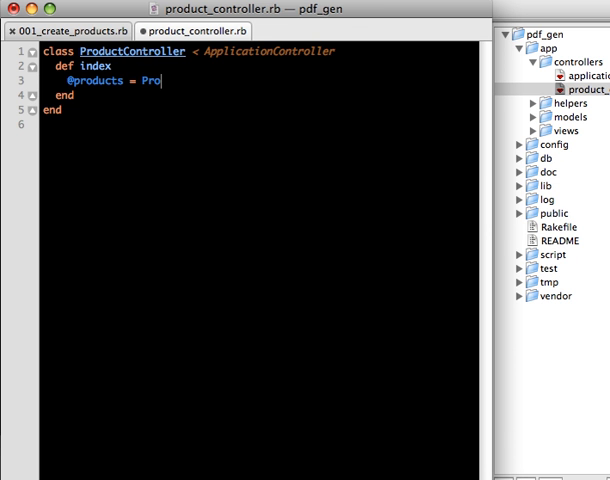
type("duct.")
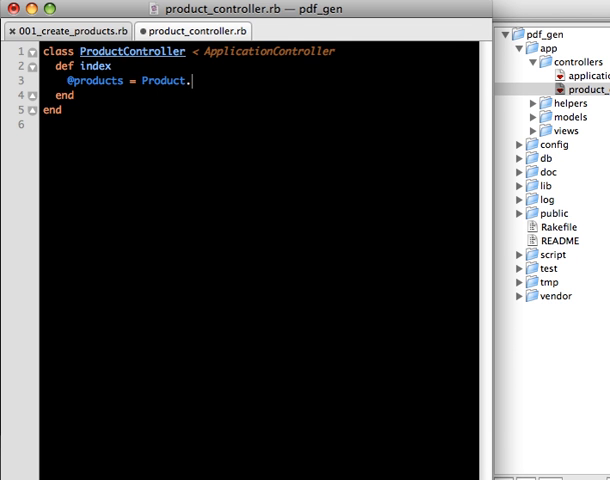
type("find :all")
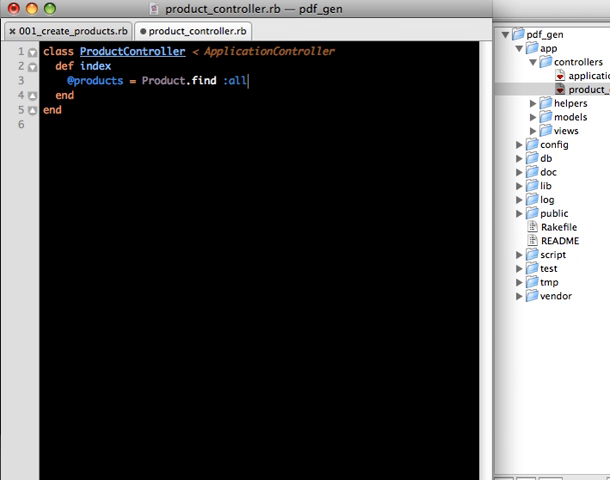
key("Return")
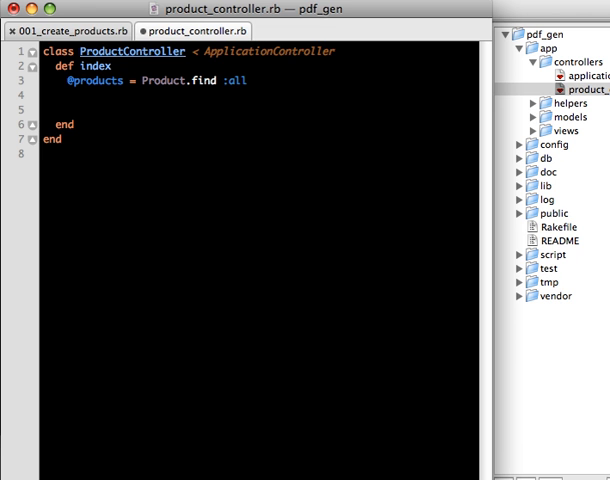
left_click(60, 31)
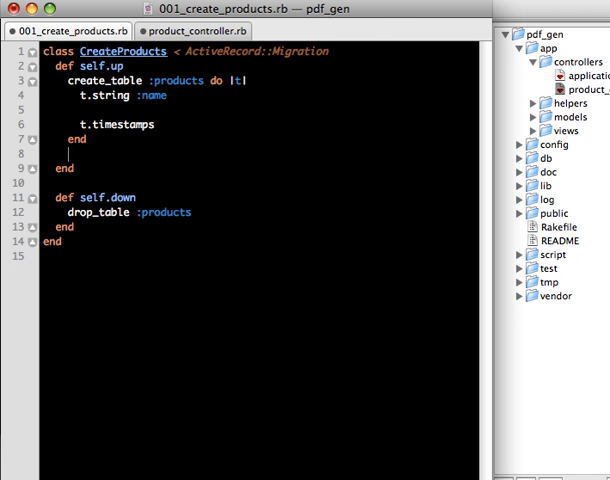
- Add Product.create(:name => "Widget 1") seed lines to self.up in the migration
type("Product.c")
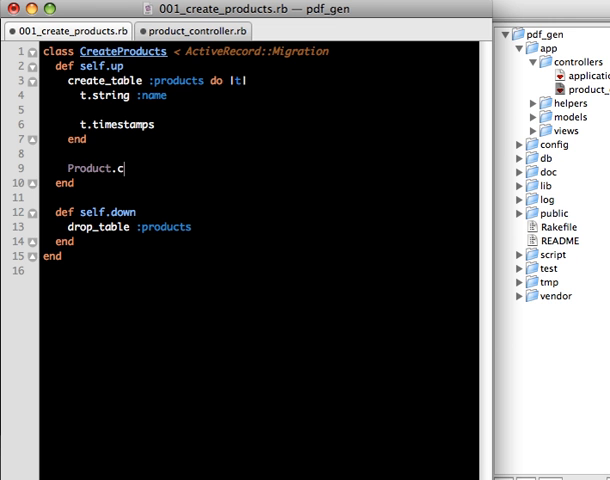
type("reate(:)")
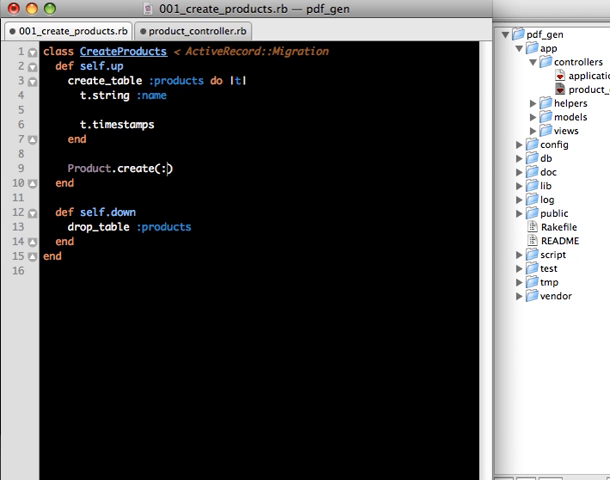
type("name => \"Wid")
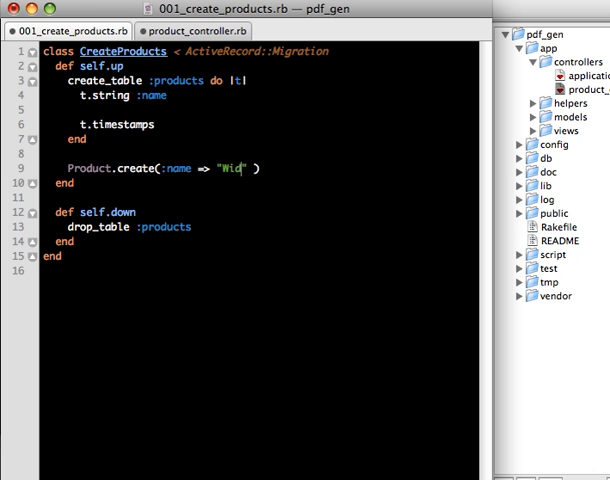
type("get 1")
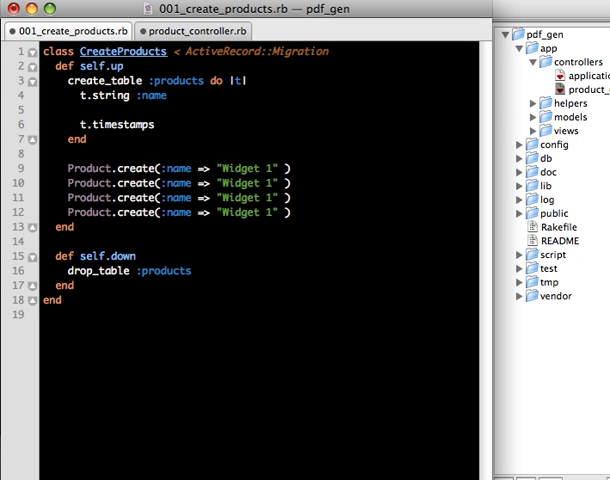
mouse_move(314, 183)
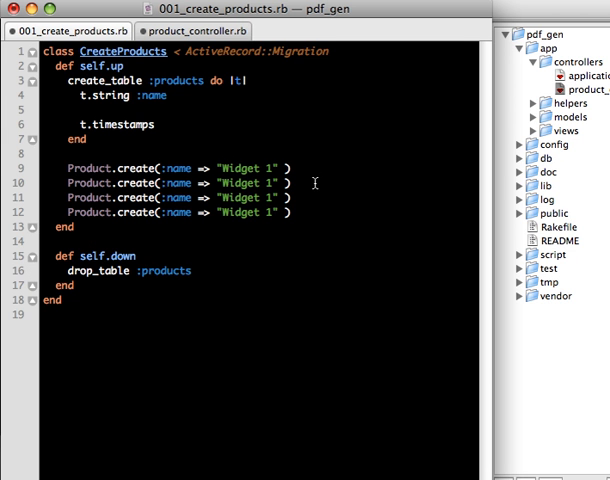
type("2")
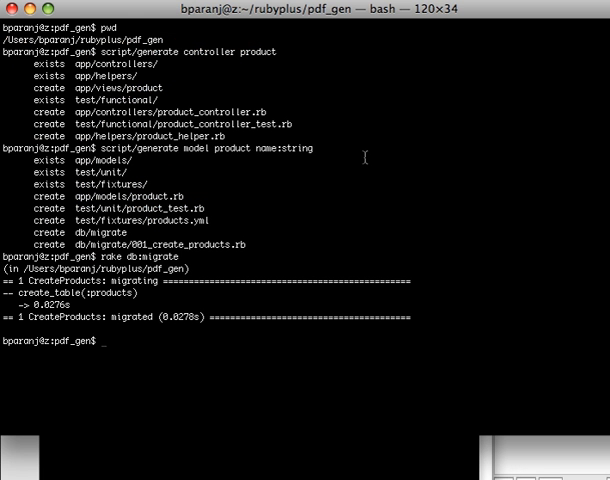
- Run rake db:migrate:redo in Terminal to rebuild the products table
type("rake db")
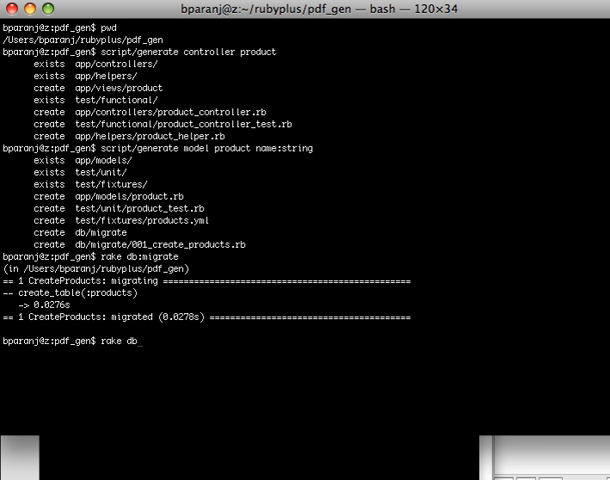
type("migrate")
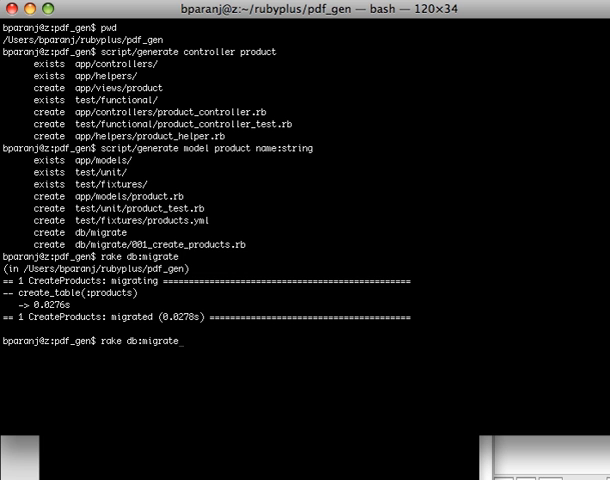
type(":rest")
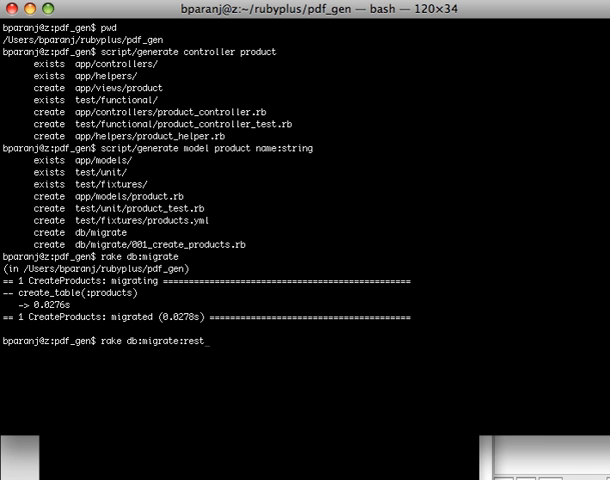
key("Return")
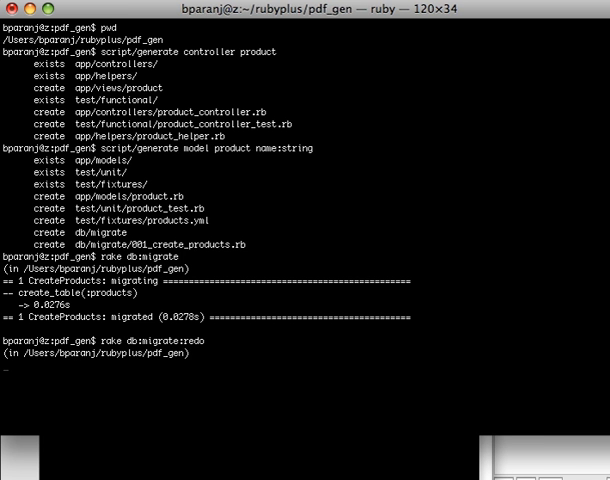
key("Return")
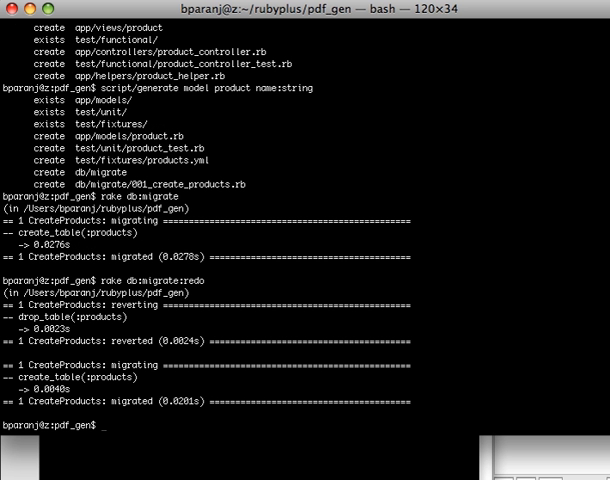
mouse_move(197, 468)
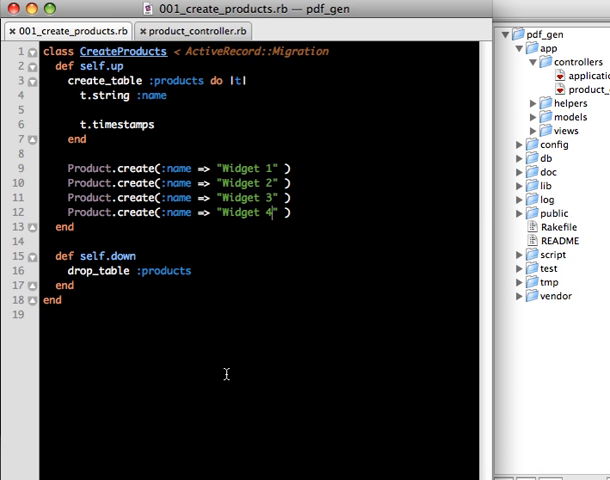
- Select the four Product.create lines naming Widget 1 through Widget 4
left_click_drag(45, 169, 178, 197)
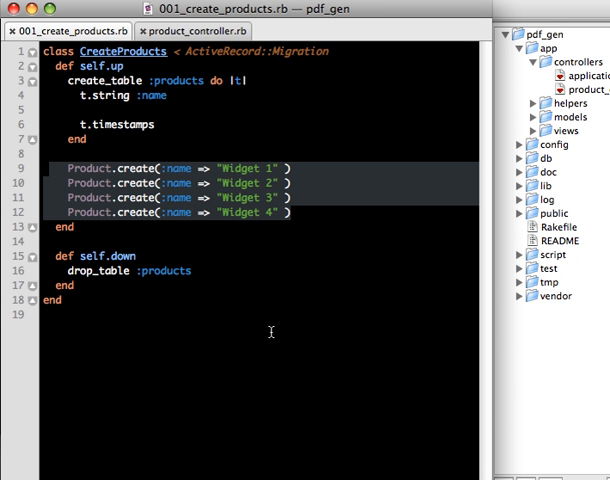
mouse_move(294, 365)
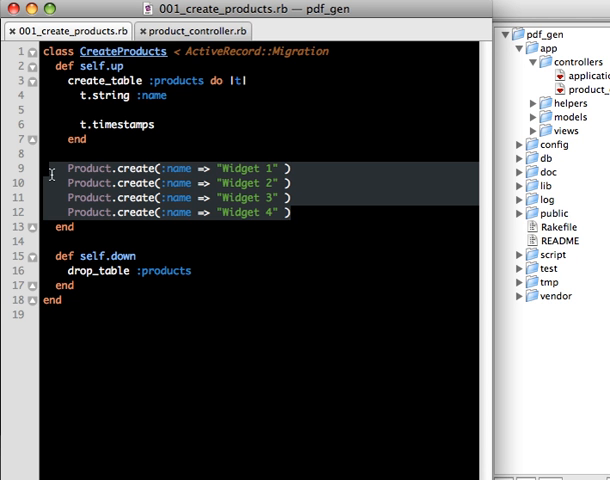
mouse_move(295, 213)
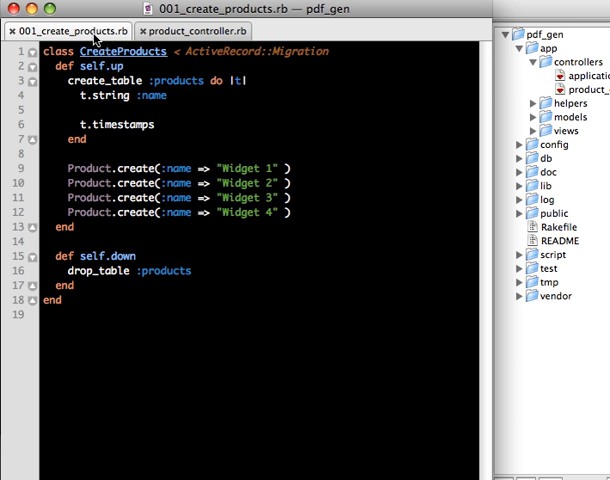
- Open config/initializers/mime_types.rb and add blank lines at its end
left_click(189, 31)
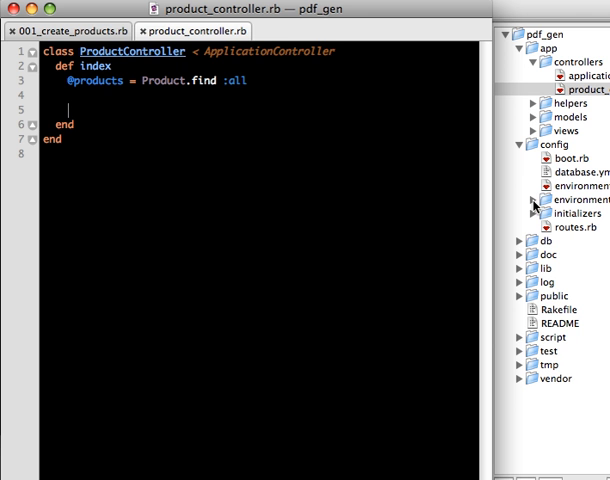
left_click(523, 213)
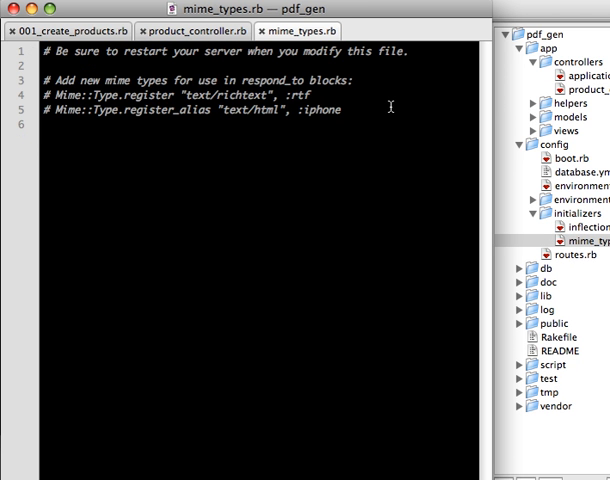
key("enter")
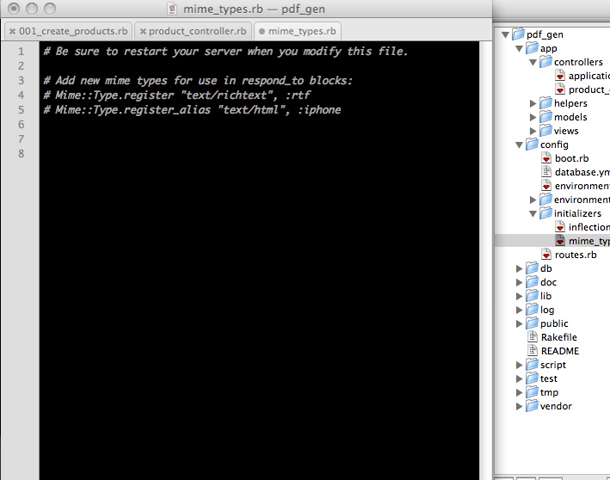
right_click(78, 150)
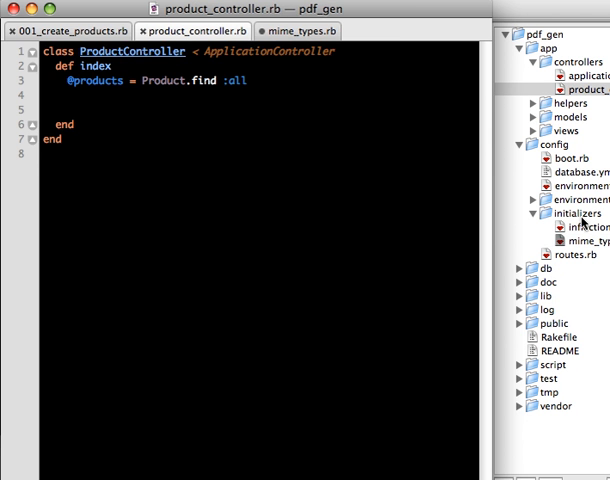
- Create config/initializers/requirements.rb containing require 'htmldoc'
right_click(560, 213)
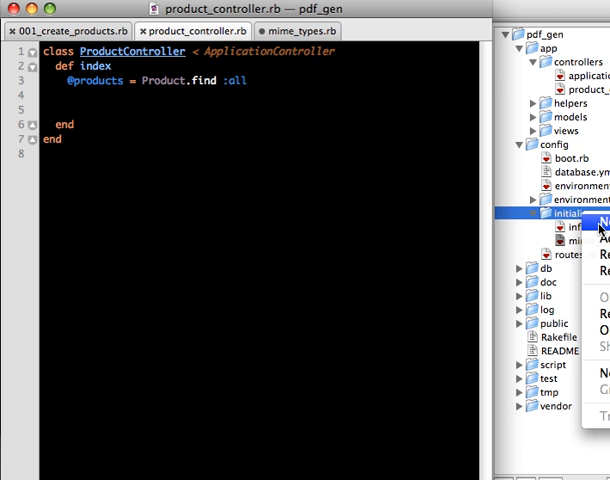
left_click(603, 222)
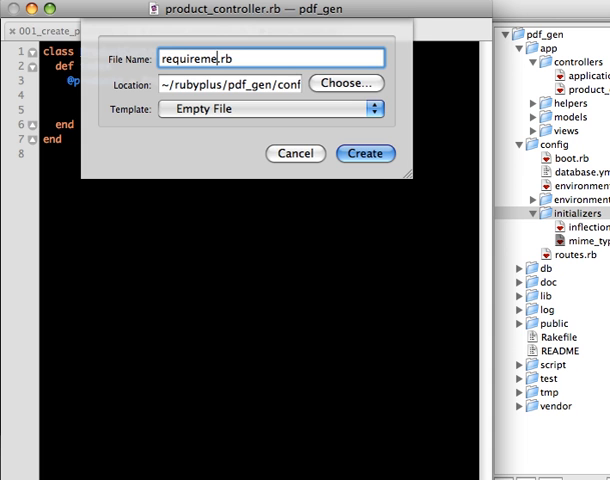
left_click(366, 153)
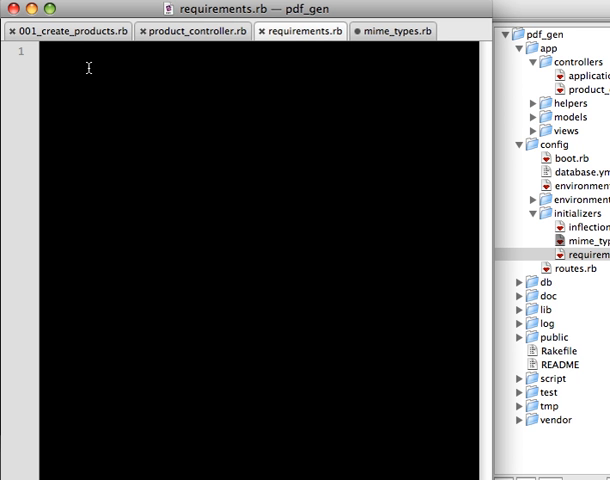
type("require 'htmldoc'")
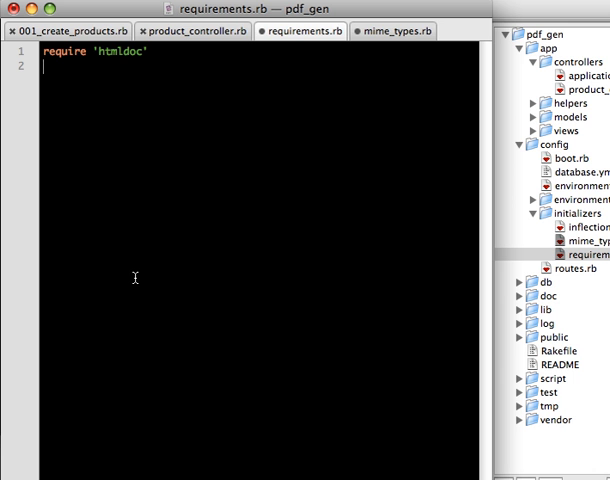
mouse_move(225, 343)
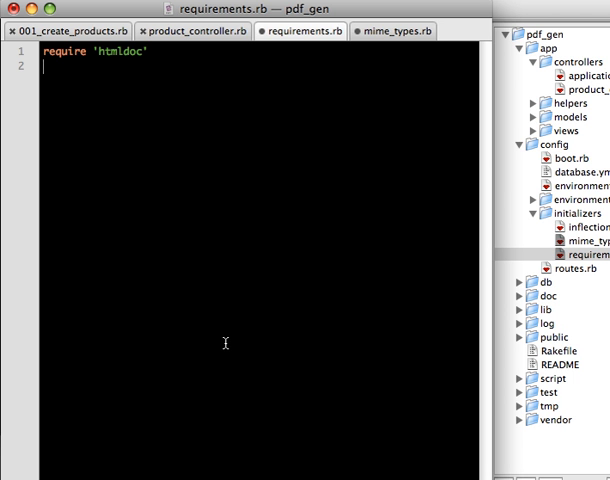
mouse_move(268, 306)
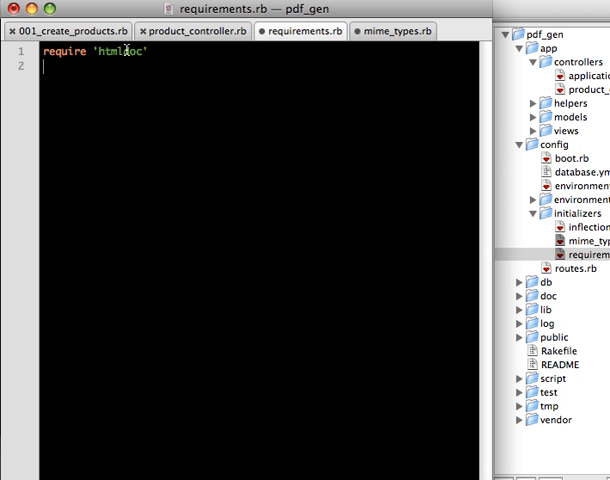
double_click(121, 52)
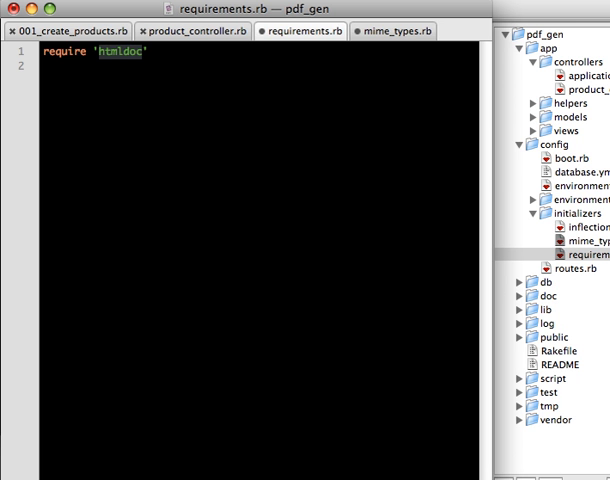
mouse_move(543, 161)
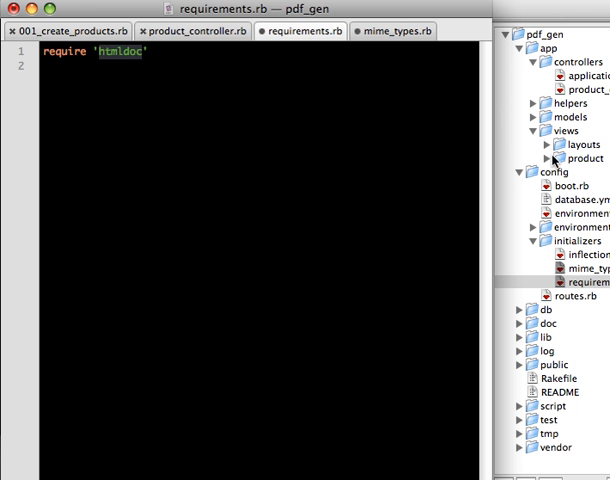
- Create a new index.html.erb file in the views/product folder
right_click(580, 158)
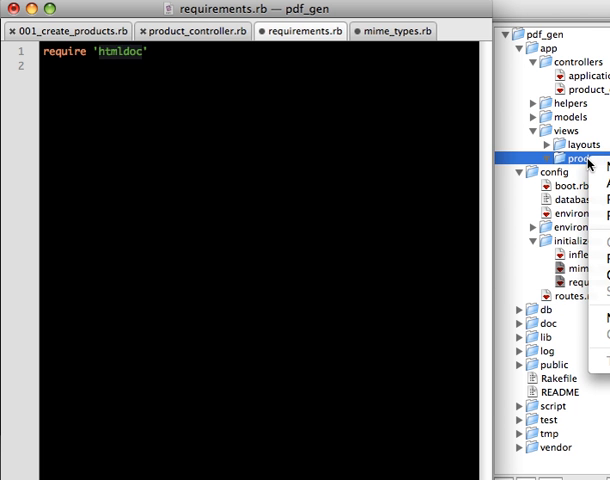
left_click(600, 180)
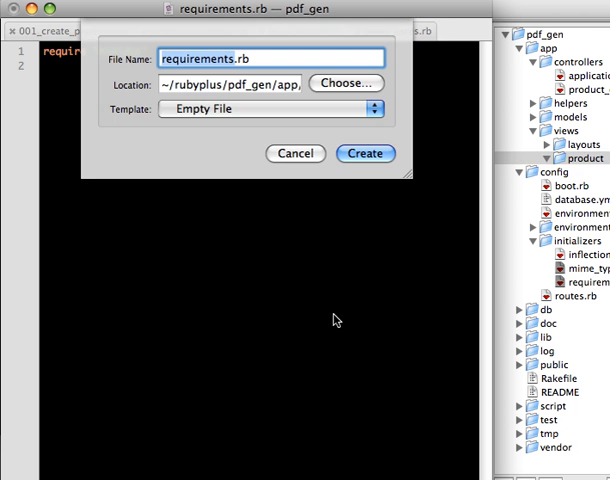
type("in")
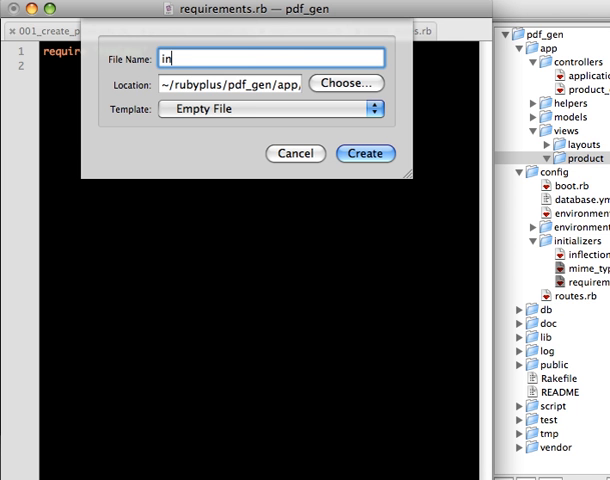
type("dex.html.e")
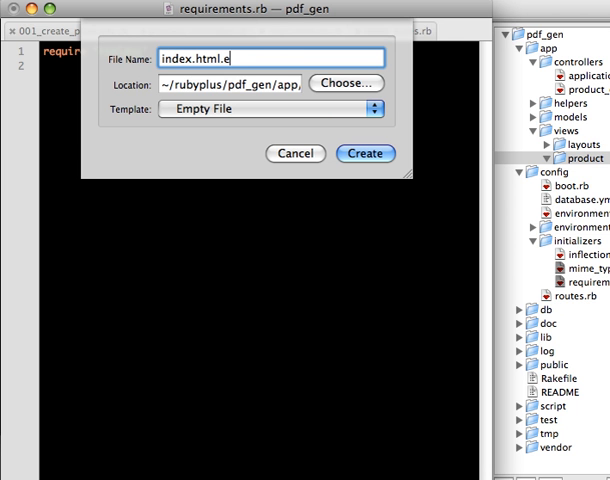
left_click(366, 153)
type("<%=  %>")
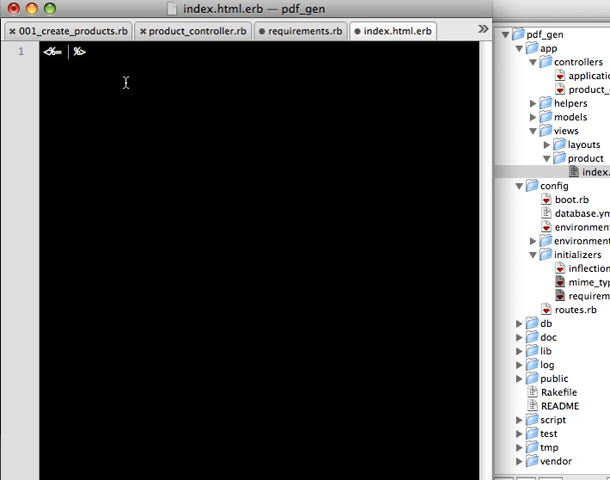
- Write <%= link_to 'PDF', formatted_product_path(:pdf) %> in the view
type("link_to")
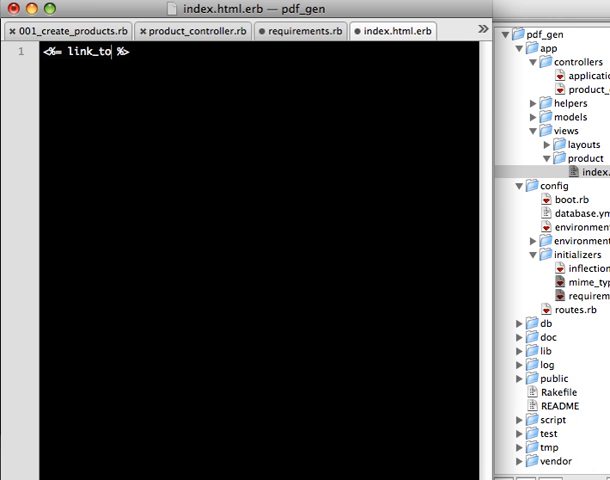
type("'PD'")
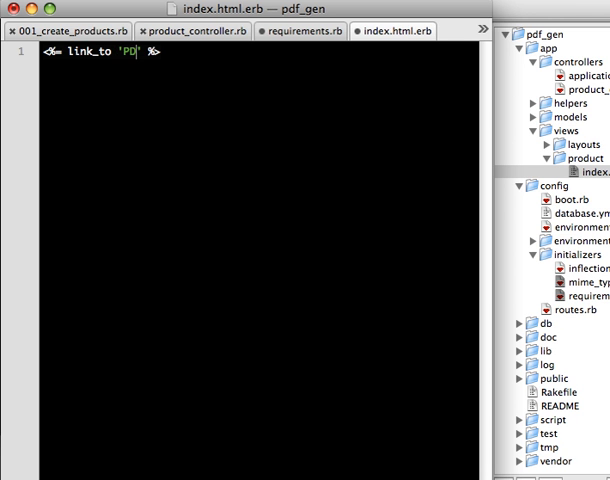
type("F")
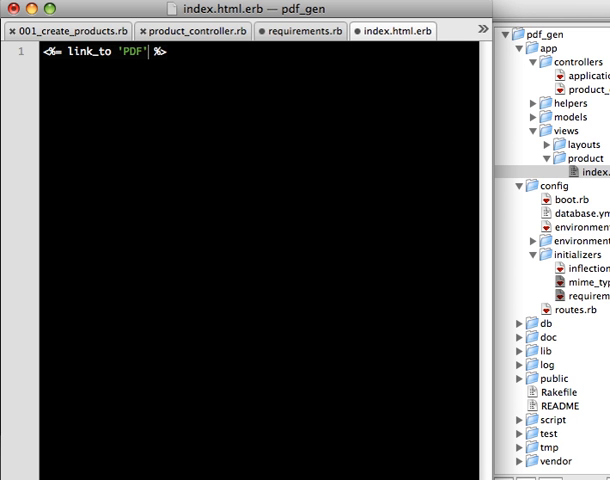
type(", formatted")
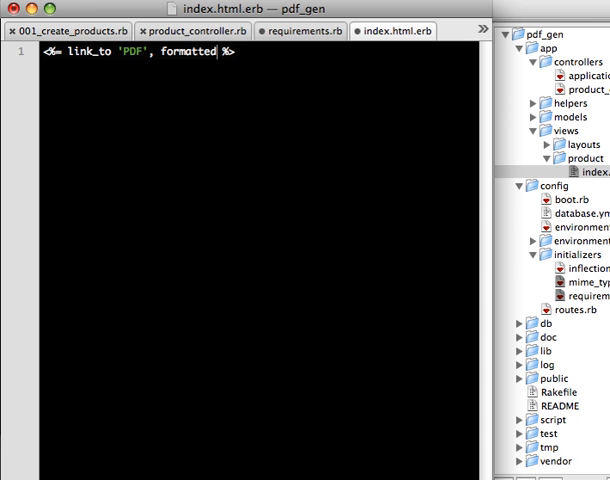
type("_pro")
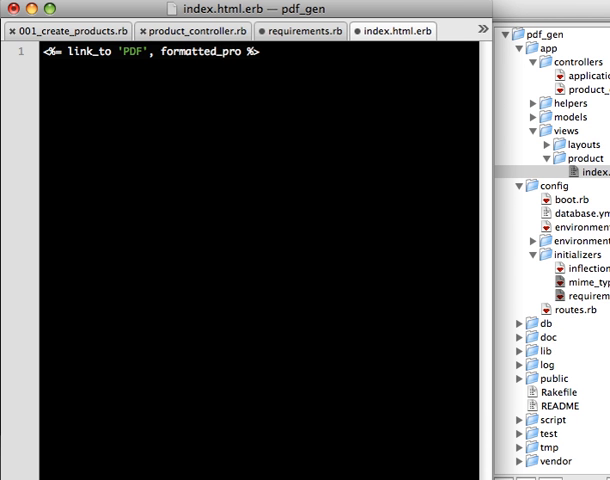
type("duct_path(")
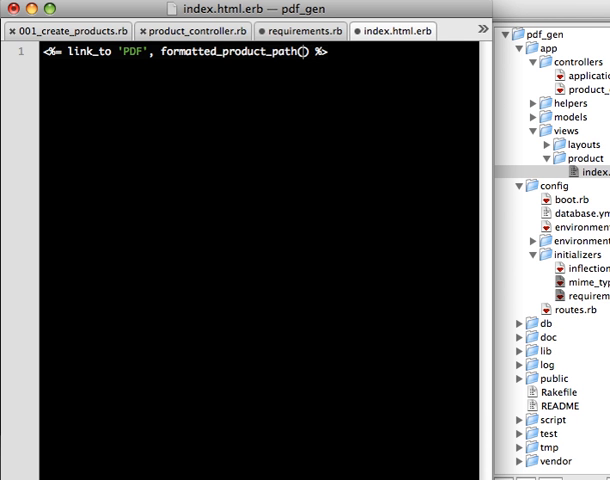
type(":pdf")
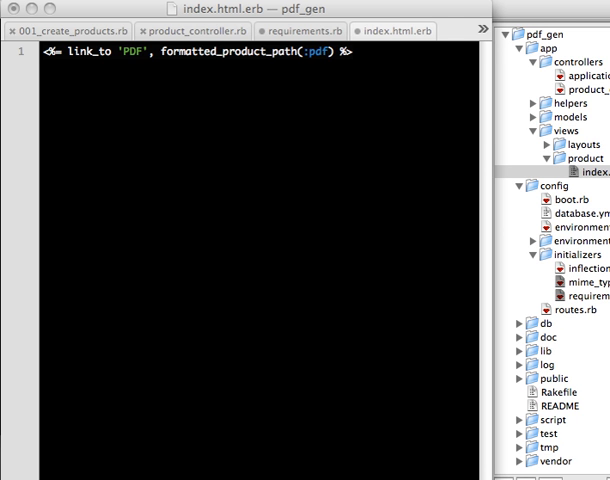
mouse_move(500, 298)
type("index")
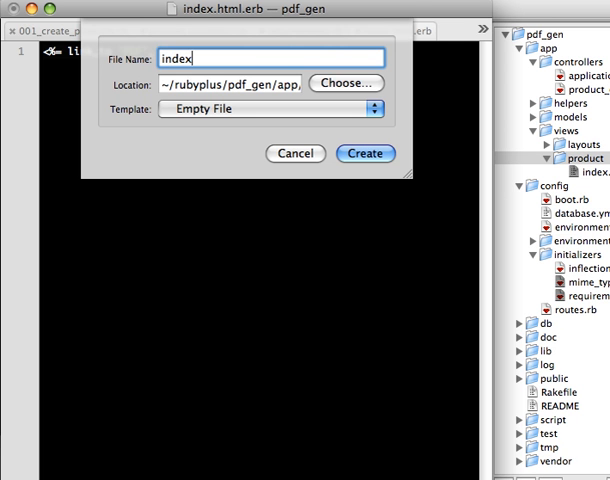
- Create index.rpdf with a table of the product count and names, removing address cells
type(".rpdf")
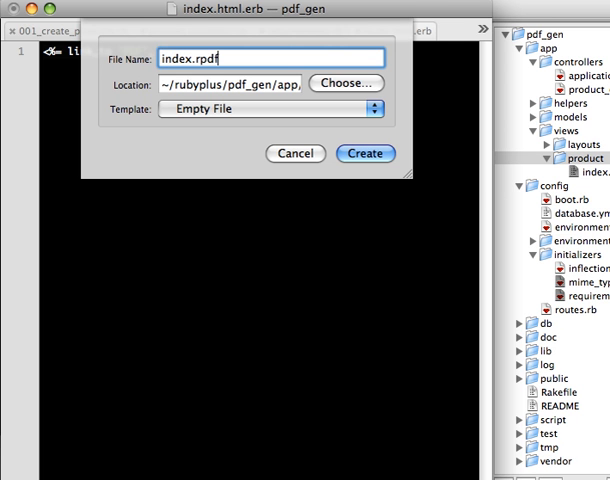
left_click(366, 154)
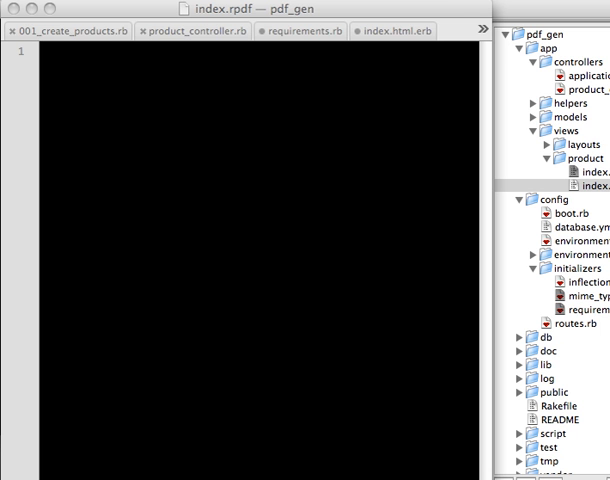
mouse_move(172, 162)
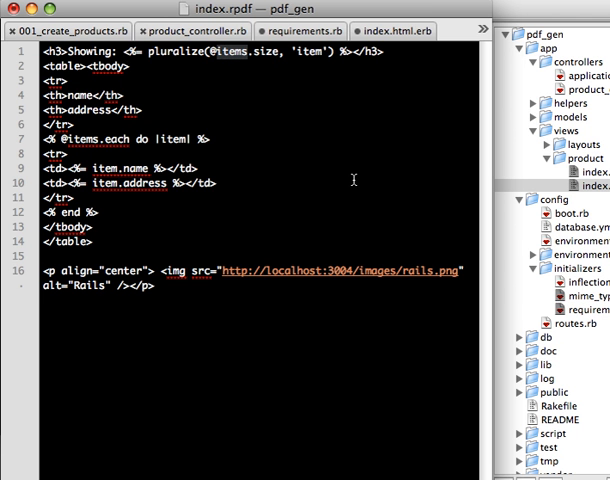
type("products")
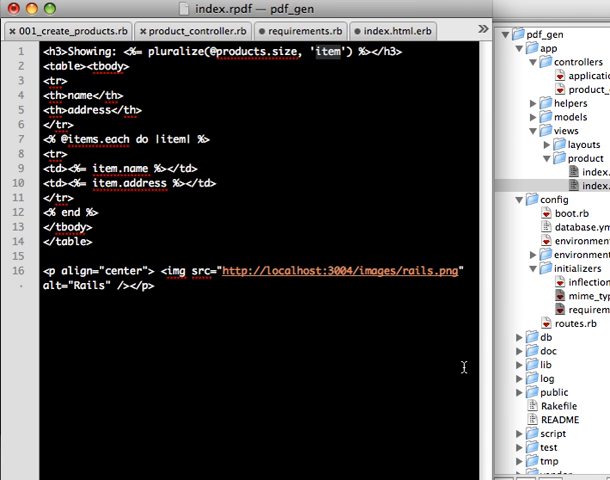
type("product")
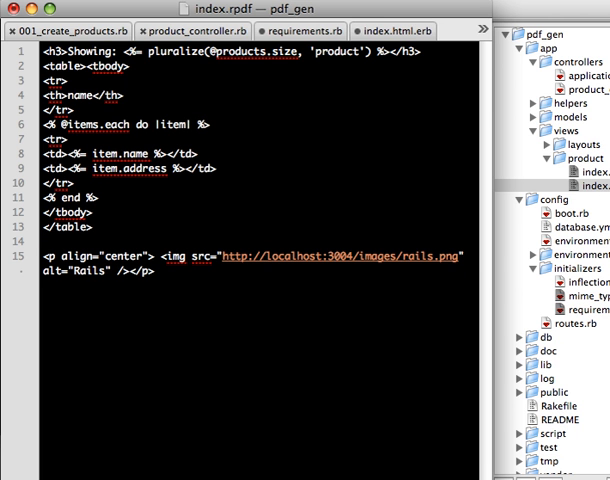
key("Backspace")
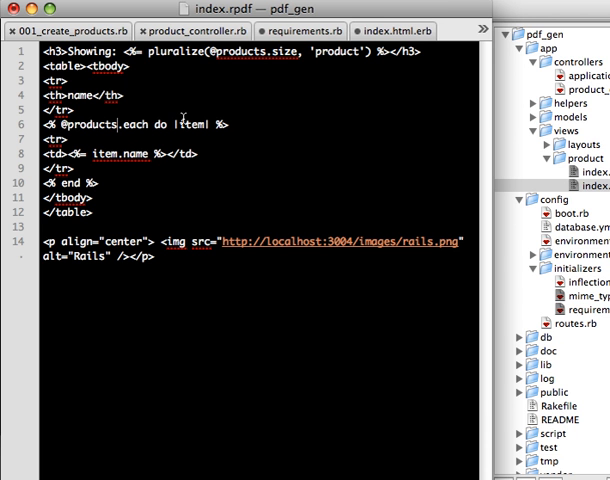
type("p")
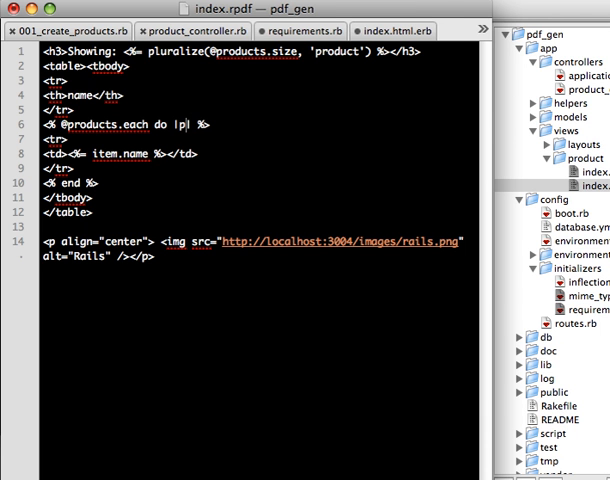
double_click(103, 153)
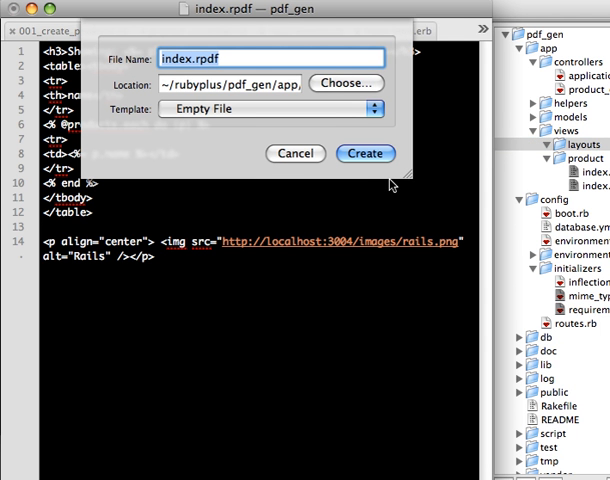
- Create layouts/pdf_report_pdf.erb containing only <%= yield %>, then return to product_controller.rb
type("pdf_")
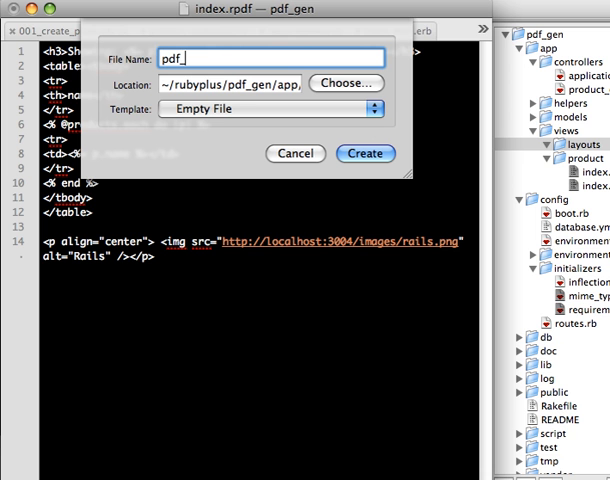
type("report_")
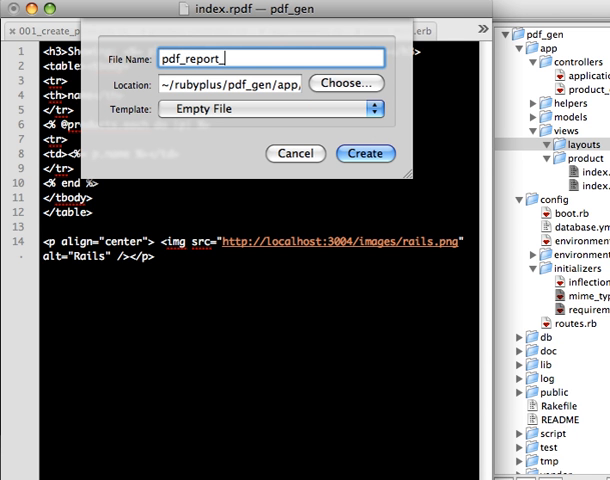
type("pdf")
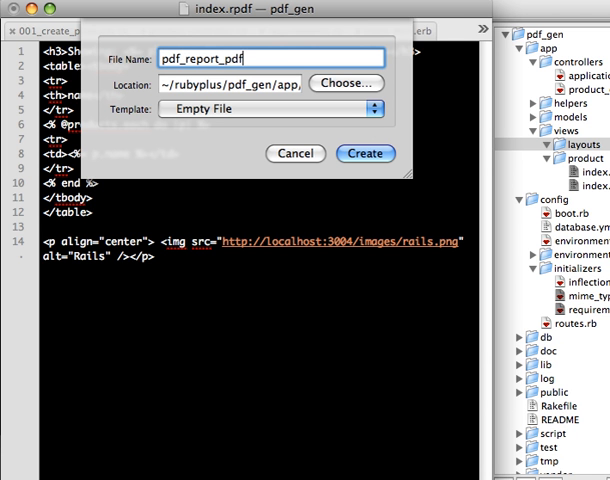
type(".erb")
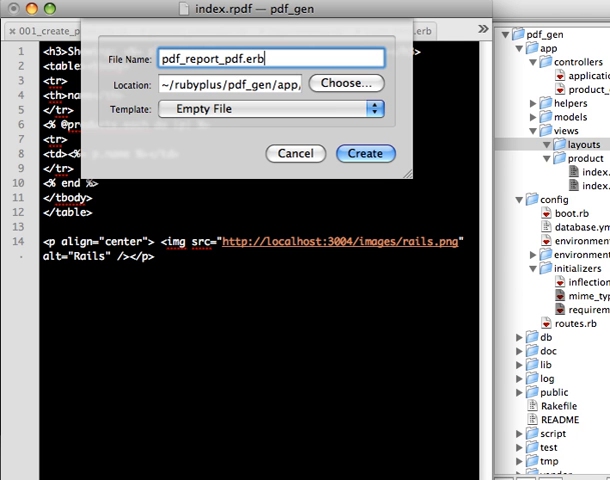
left_click(366, 153)
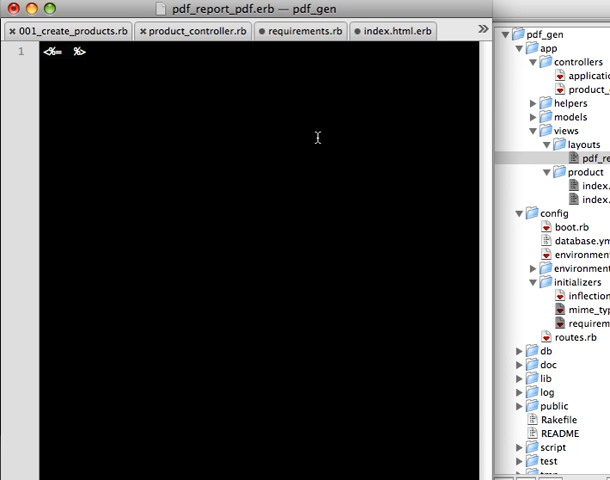
type("yield")
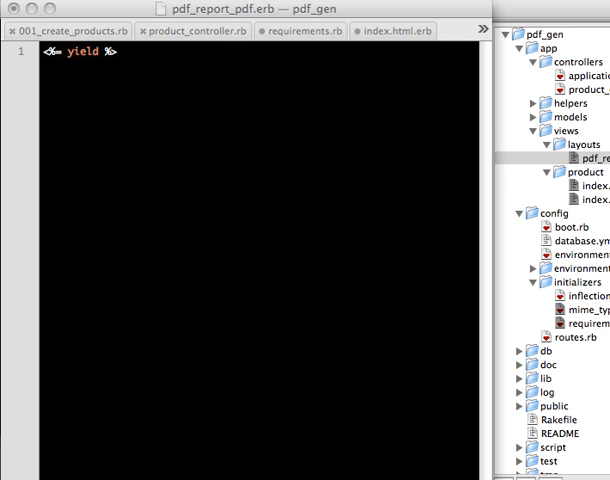
left_click(197, 30)
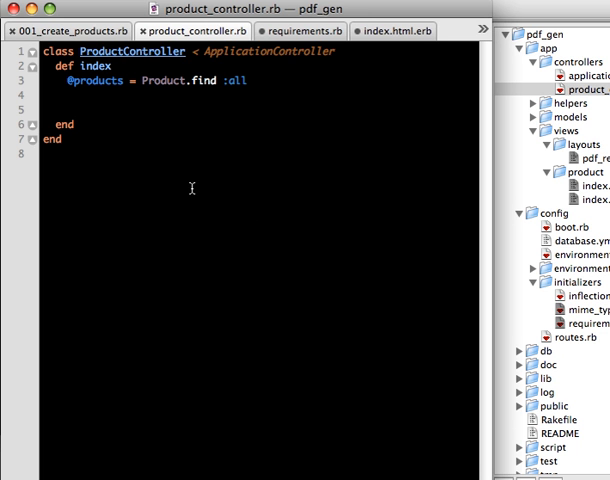
- Add a respond_to do |format| block to the index action with format.html
type("respn")
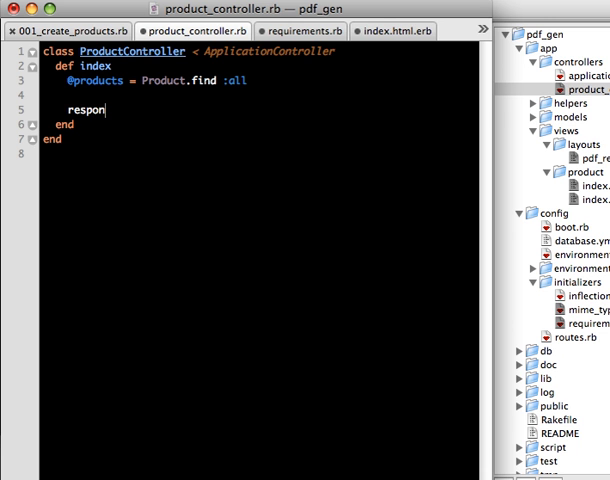
type("d_")
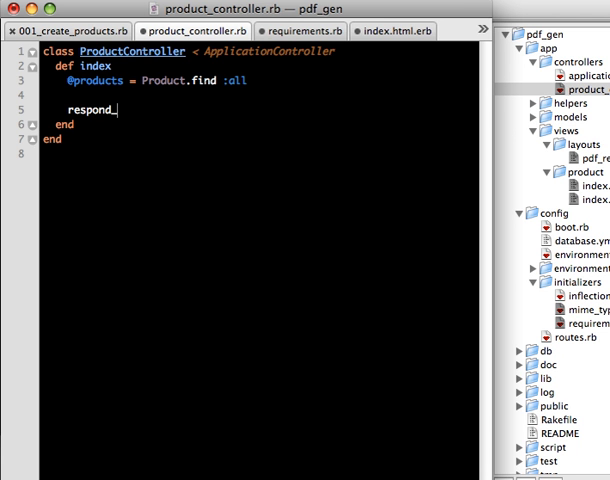
type("to d")
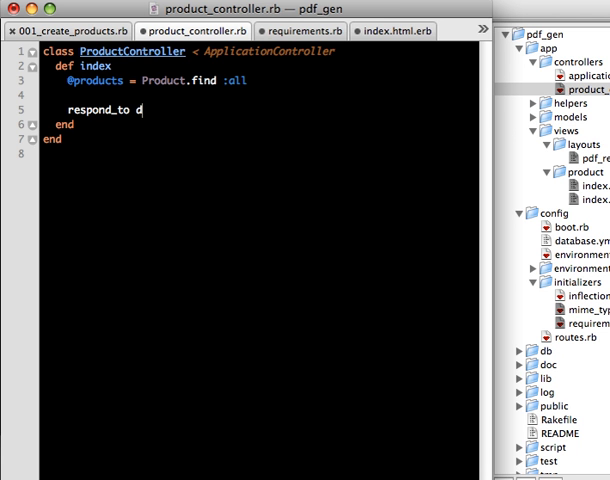
type("o")
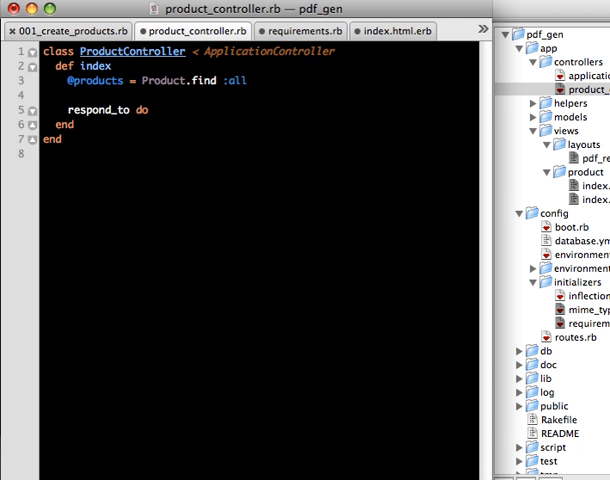
type("|format|")
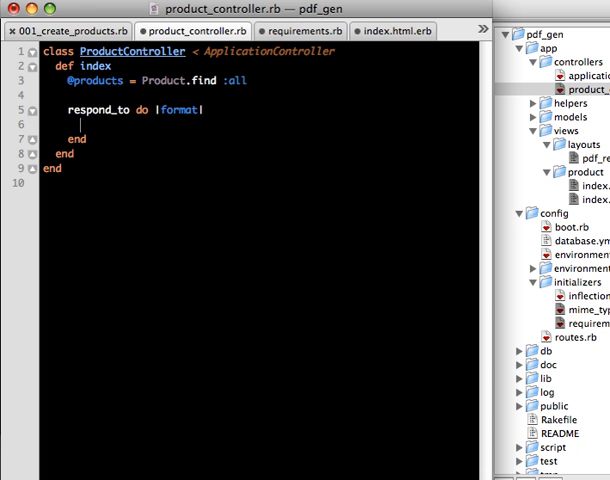
type("format.")
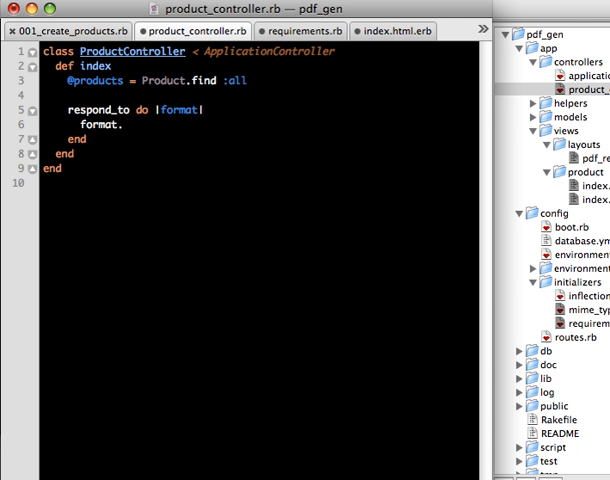
type("html")
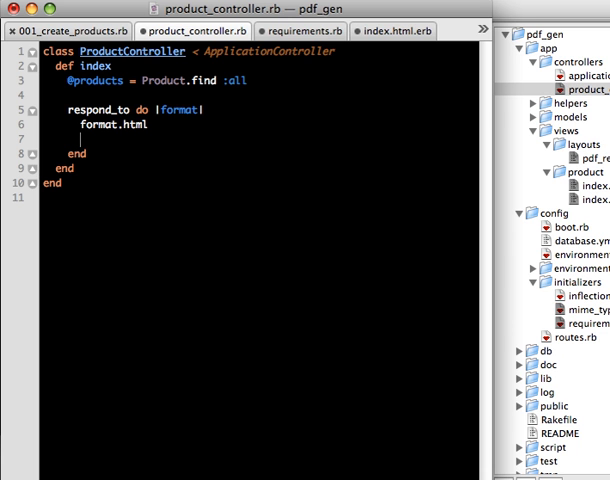
- Add format.pdf that calls send_data render_to_pdf({ }), then view index.rpdf
type("fo")
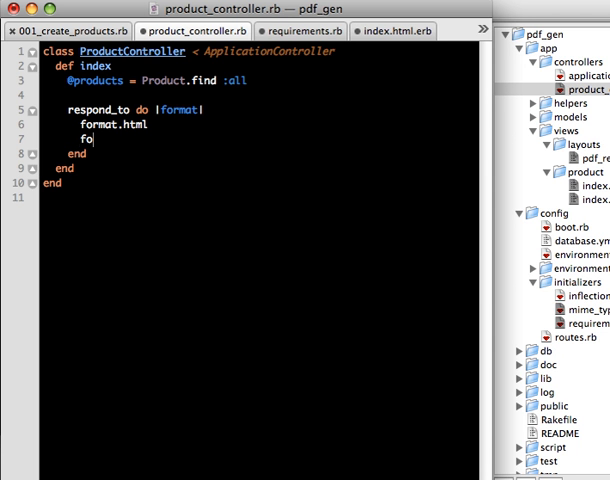
type("rmat.pdf")
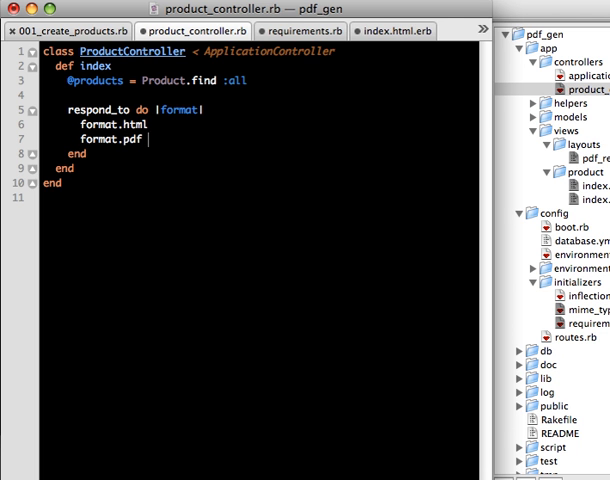
type("do |variable|")
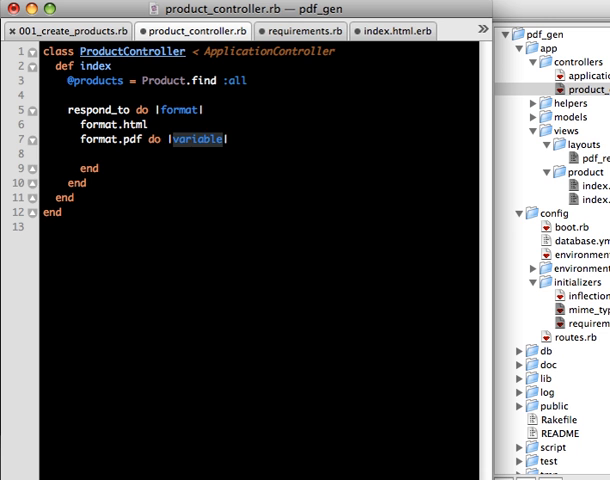
type("{}")
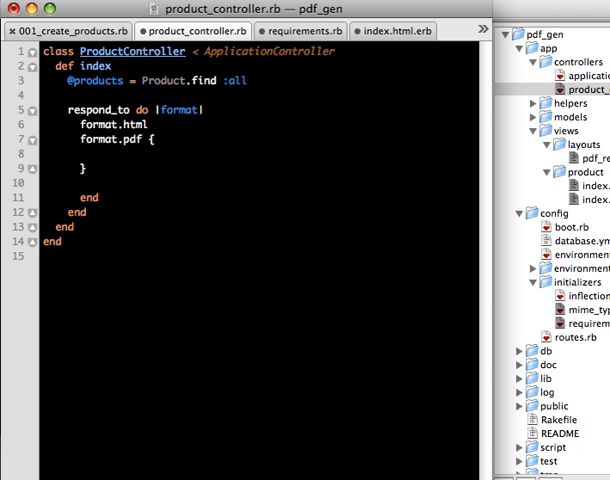
type("send_da")
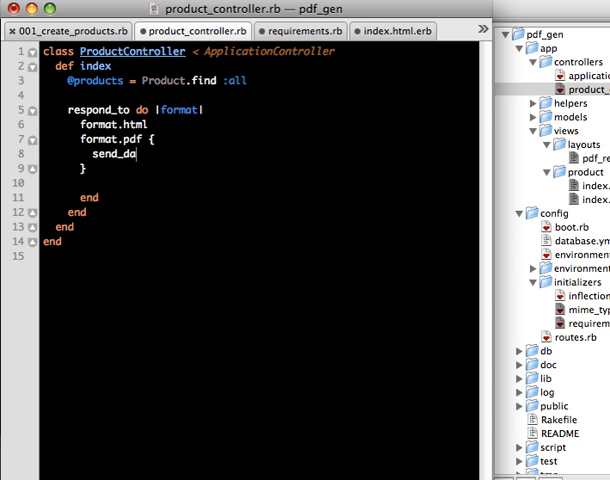
type("ta")
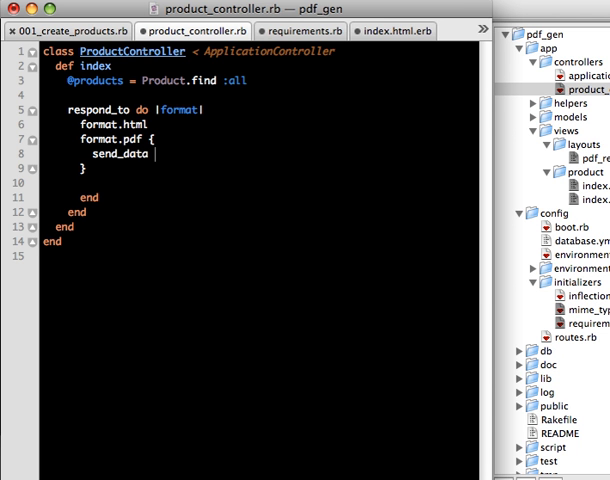
type("render_")
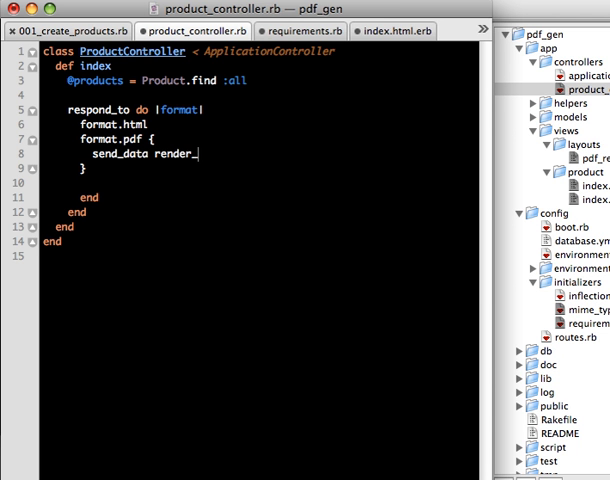
type("topdf")
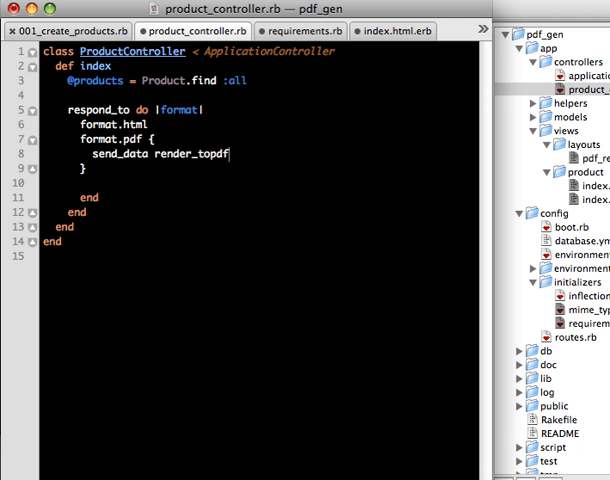
key("BackSpace")
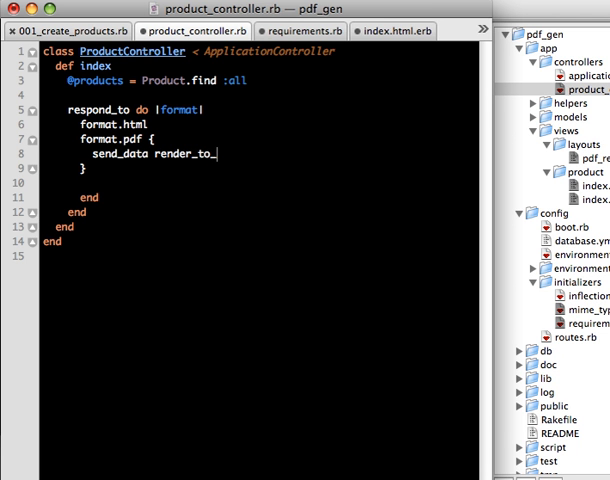
type("pdf")
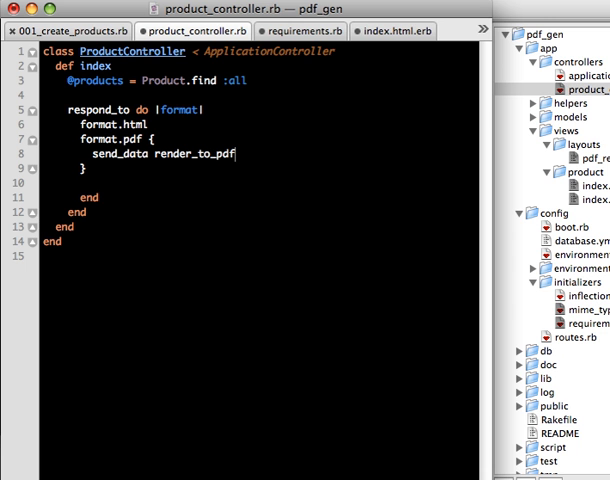
type("()")
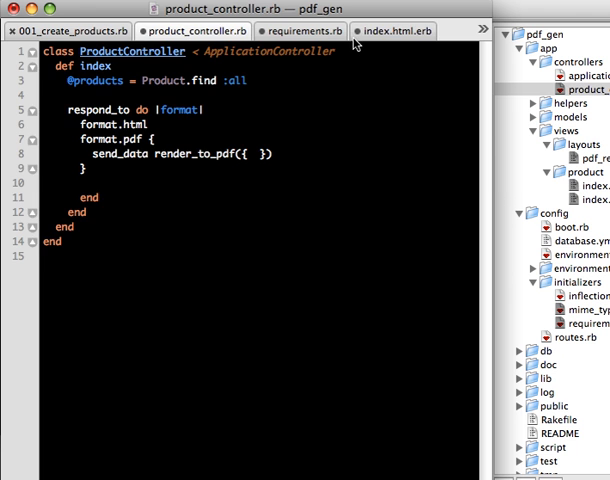
left_click(391, 31)
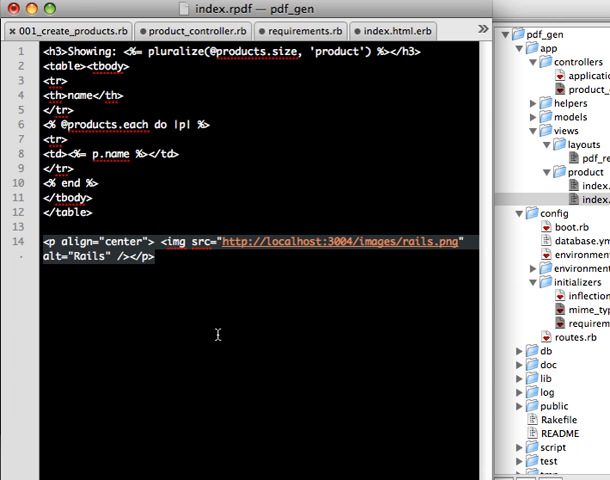
mouse_move(239, 377)
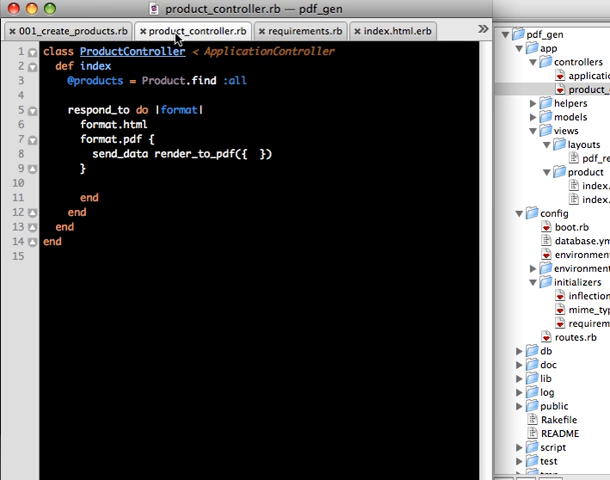
mouse_move(287, 350)
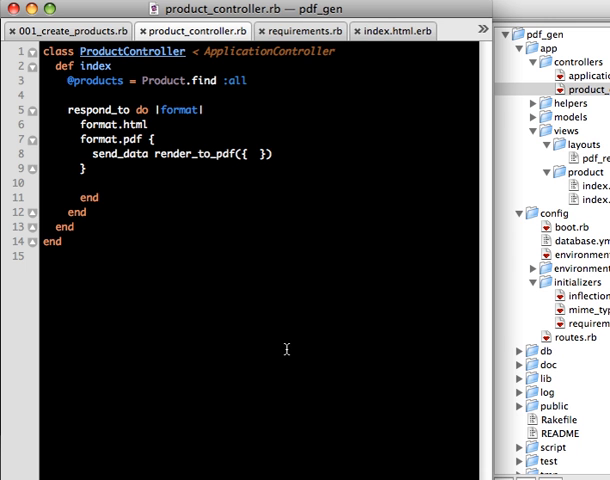
- Pass :action => 'index.rpdf' and :layout => 'pdf_report' to render_to_pdf, and begin a :filename option
type(":q => \"value\",")
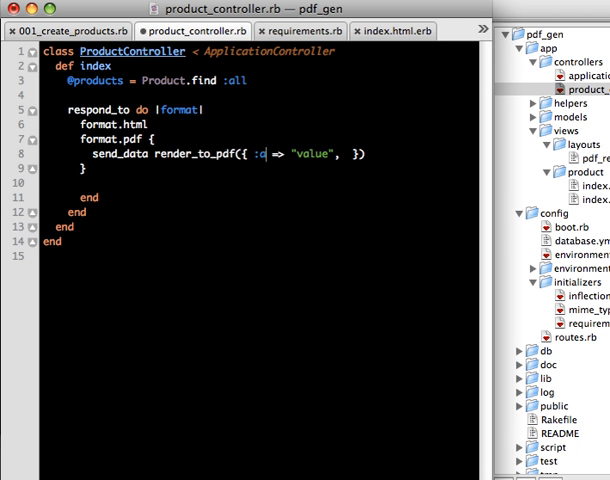
type("action")
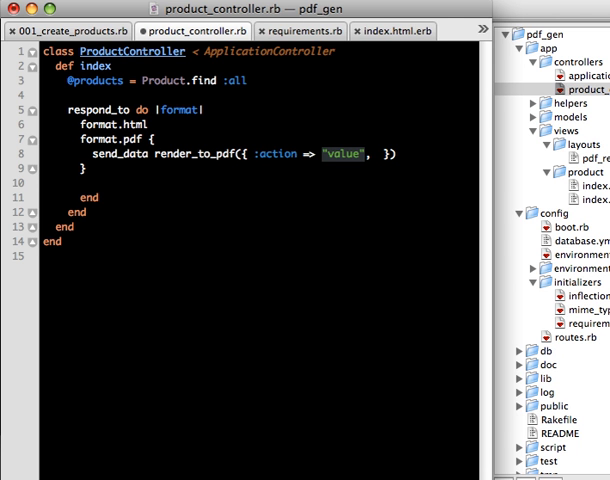
type("index.rp'")
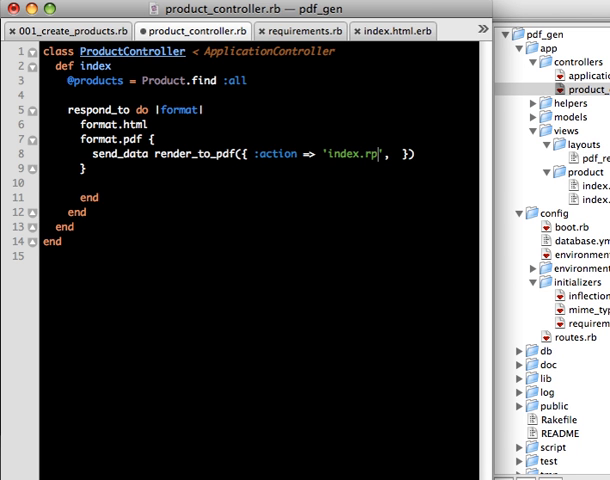
type("df")
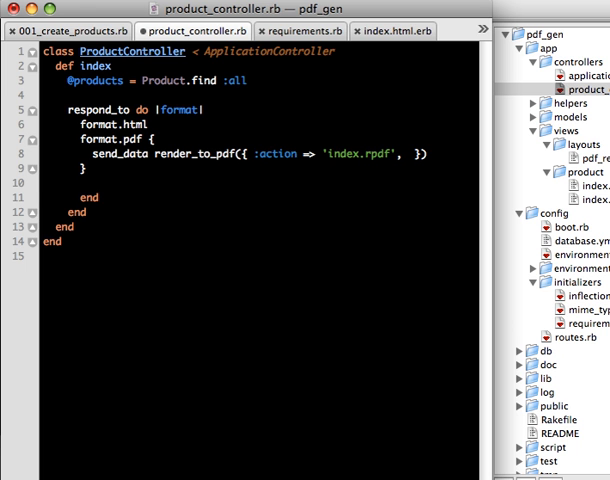
type(":l => \"value\"")
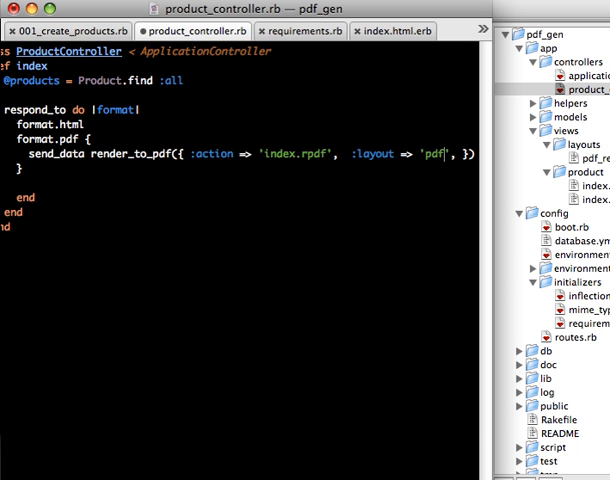
type("_report")
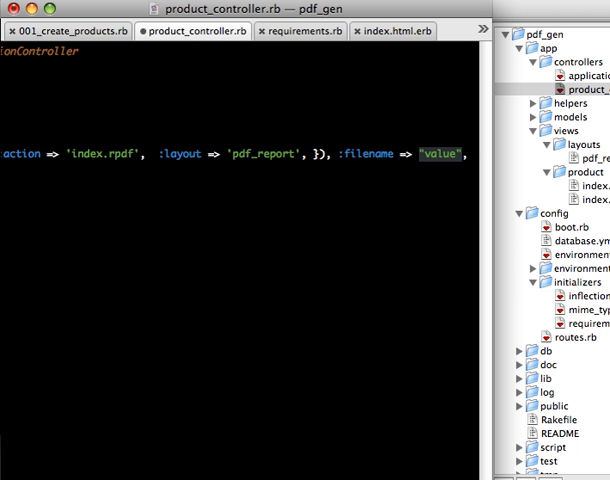
scroll("left", 3)
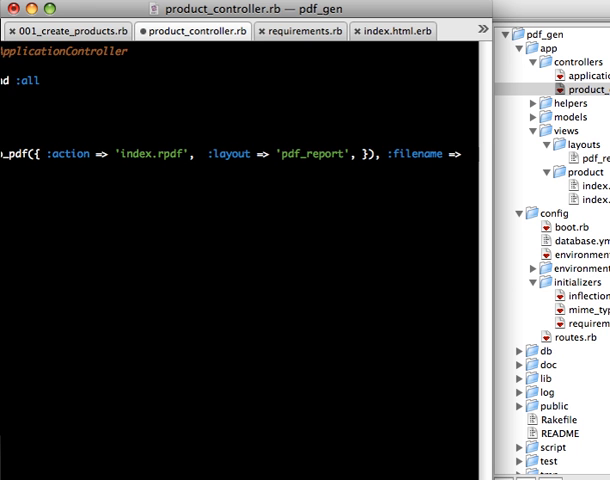
type("\"m")
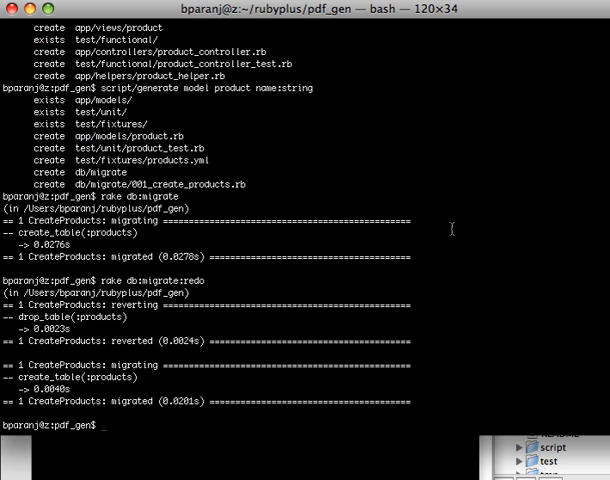
- Run rake db:migrate:redo and start script/server on port 3004
type("rake db:migrate:redo")
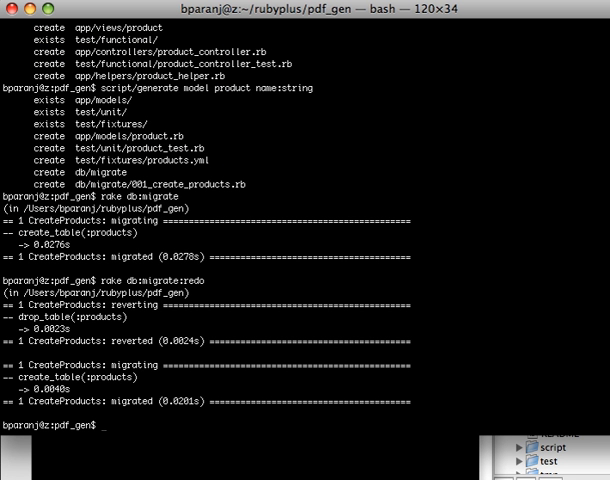
type("script/server")
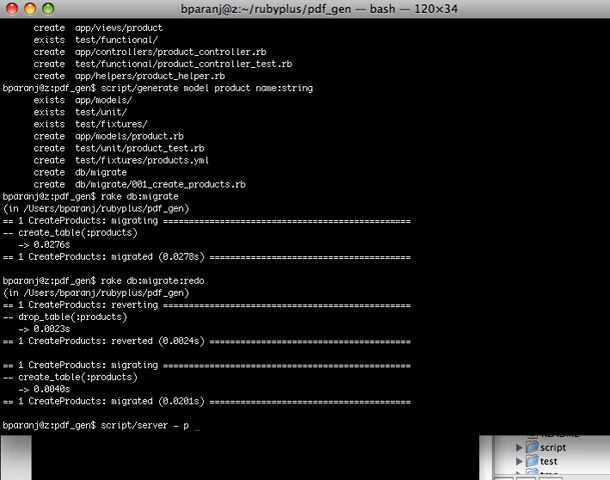
type("-p")
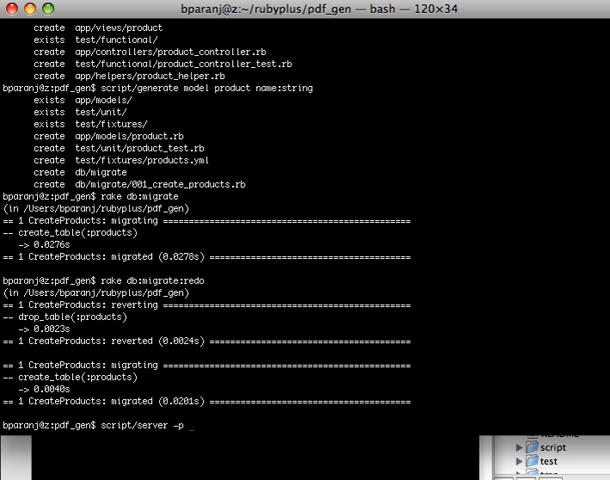
type("3004")
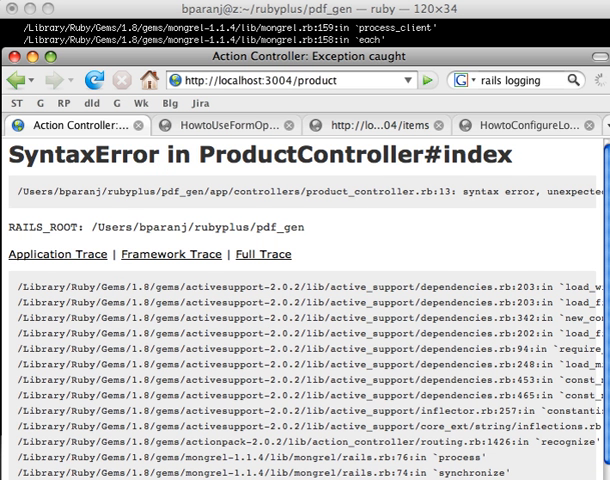
- Scroll the SyntaxError page and reload localhost:3004/product
scroll("right", 3)
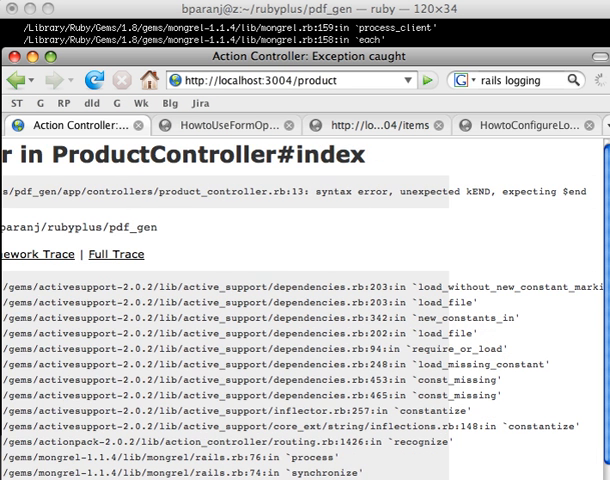
mouse_move(464, 57)
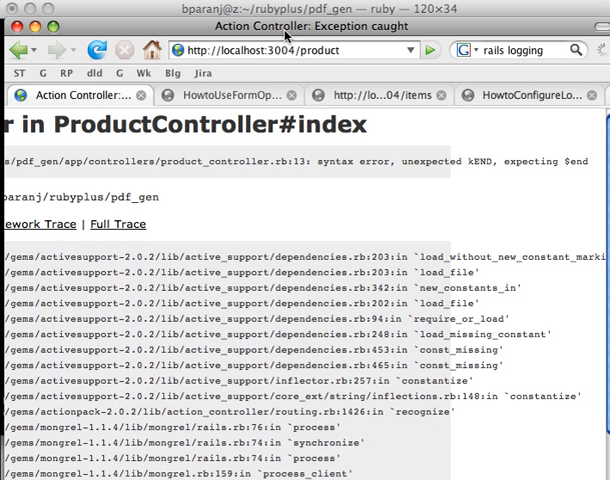
left_click(102, 50)
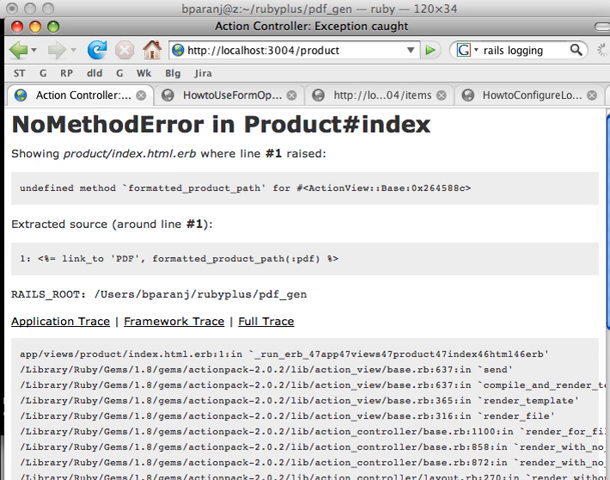
mouse_move(500, 217)
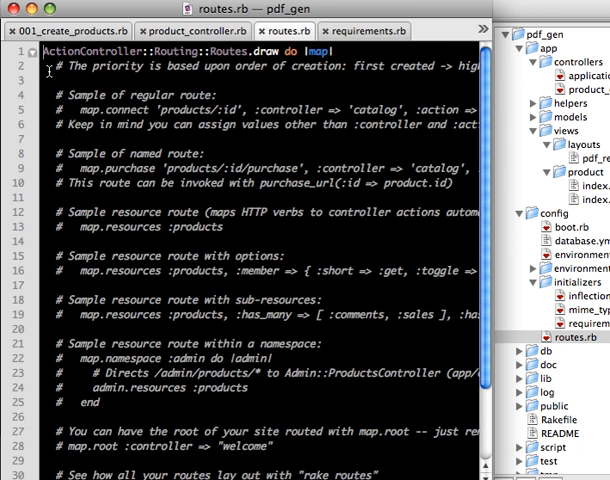
- Remove the sample route comments and start typing map.resources :product in routes.rb
scroll("down", 3)
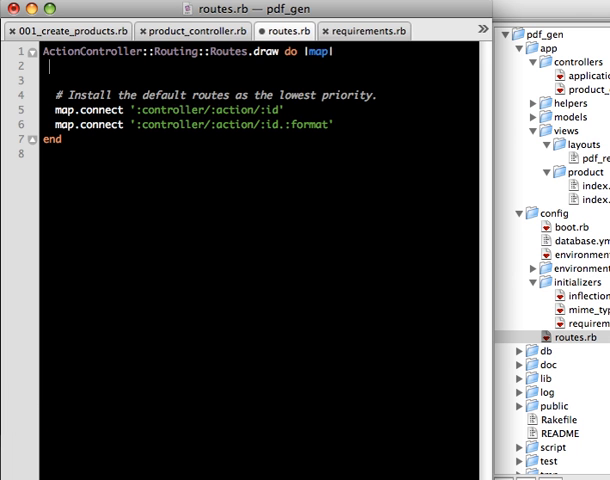
type("map.")
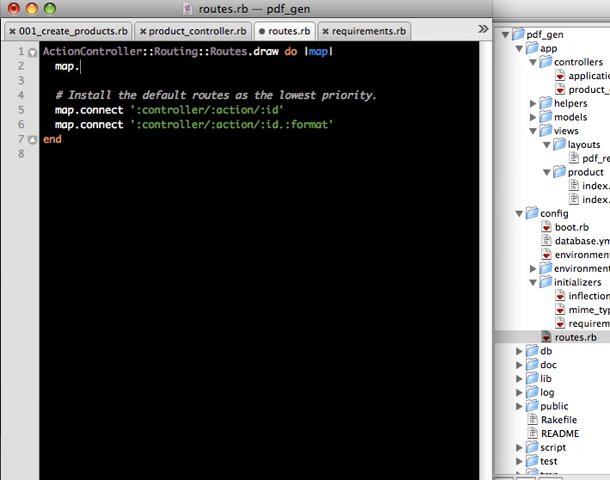
type("resources")
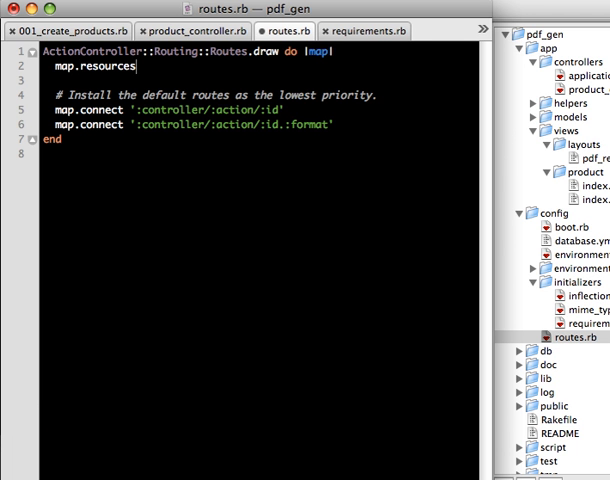
type(":prodc")
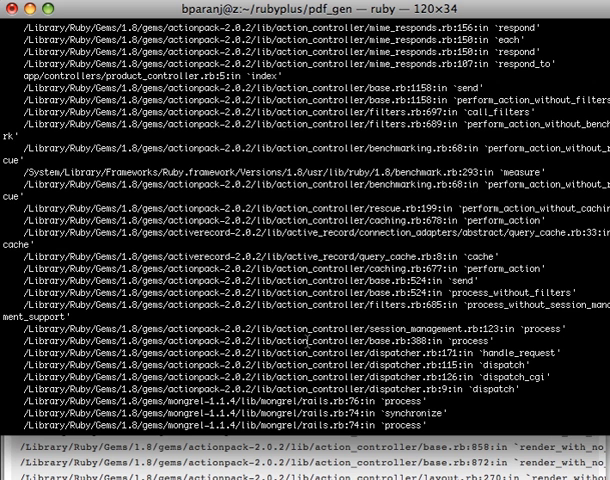
- Stop and restart the server on port 3004, stop it again, and run rake routes
key("ctrl+c")
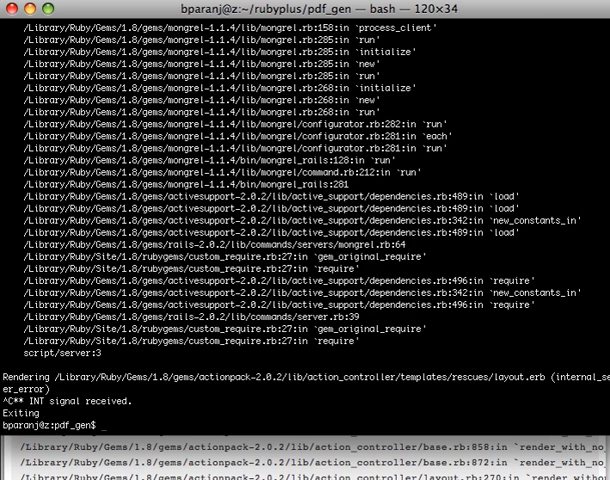
type("script/server -p 3004")
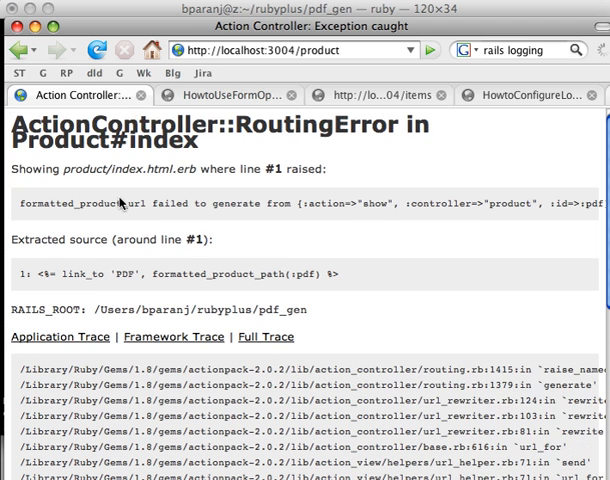
mouse_move(160, 349)
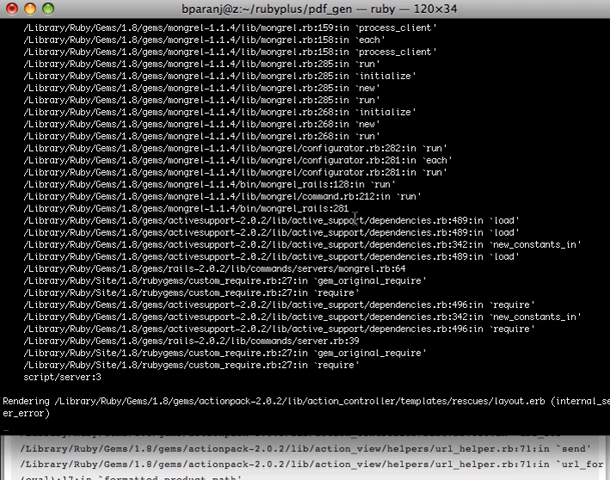
key("ctrl+c")
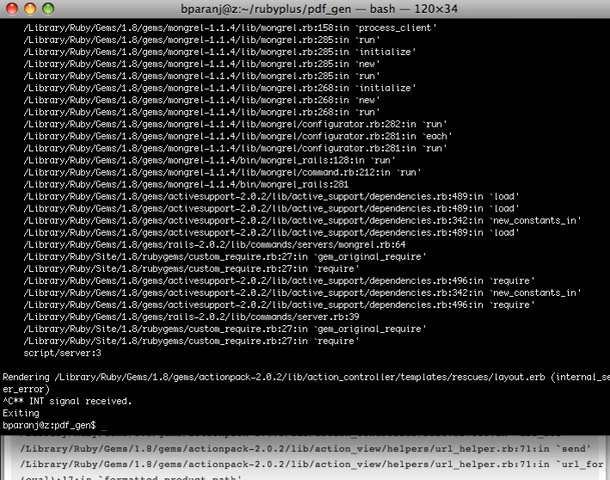
type("rake routes")
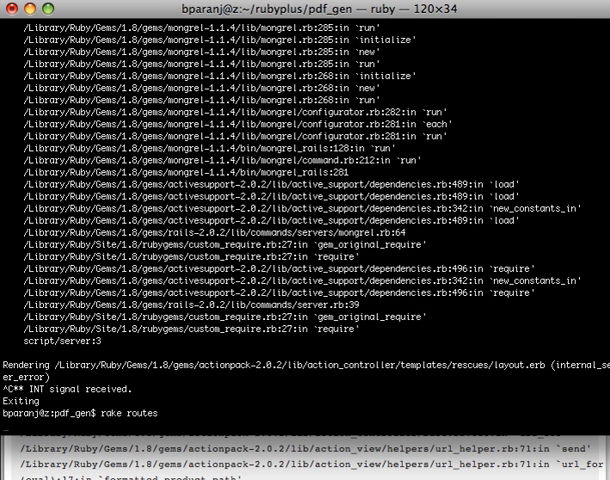
key("Return")
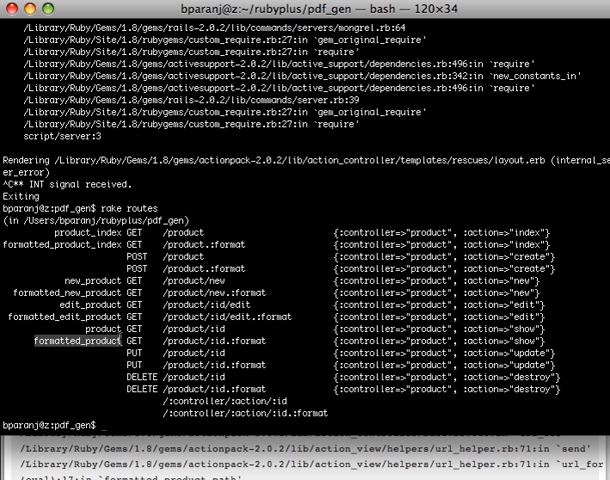
- Copy the formatted_product route name and bring up the product index view
right_click(115, 348)
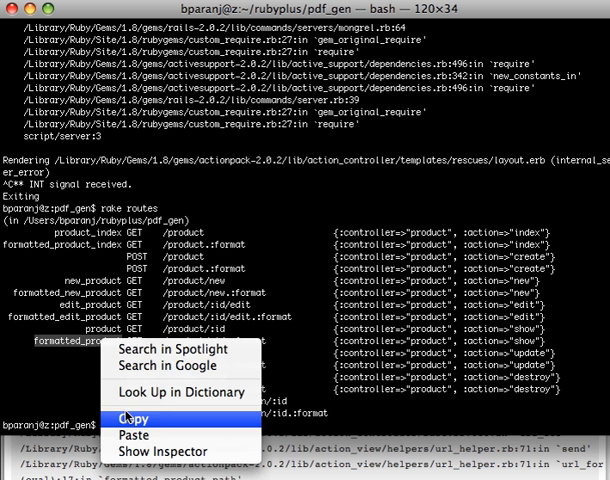
left_click(133, 418)
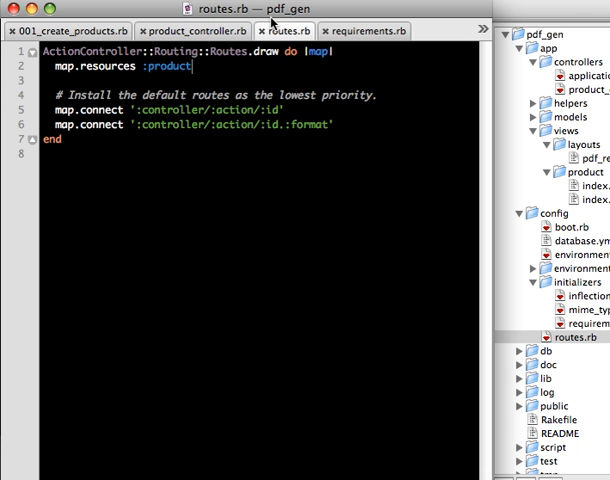
mouse_move(272, 22)
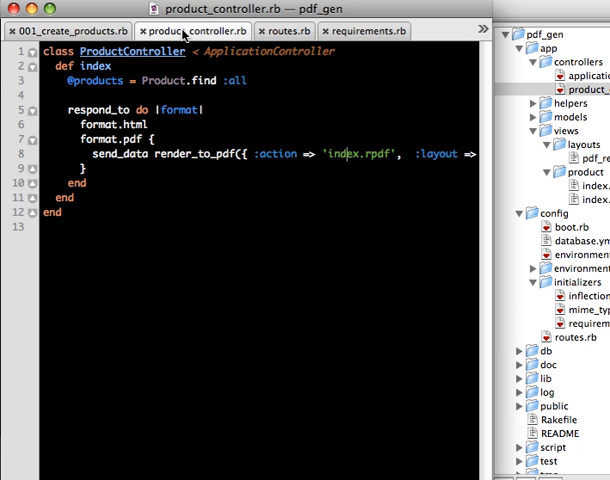
left_click(70, 30)
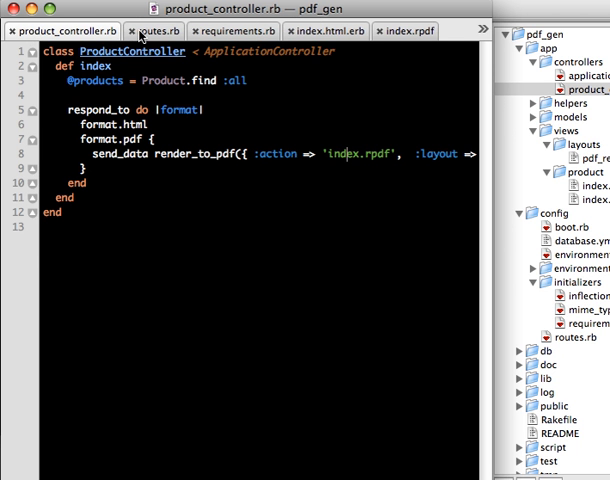
left_click(155, 31)
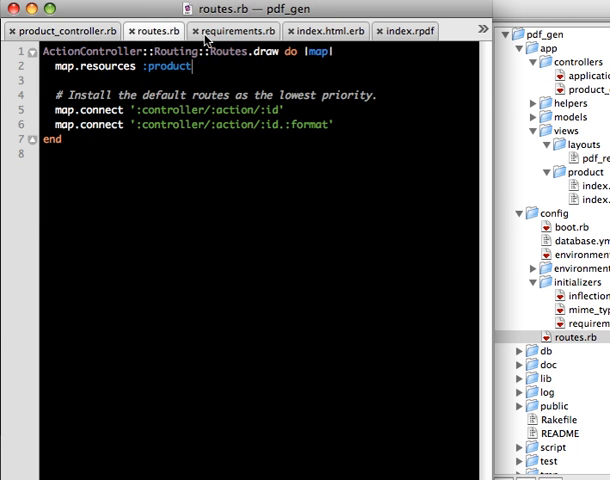
left_click(325, 31)
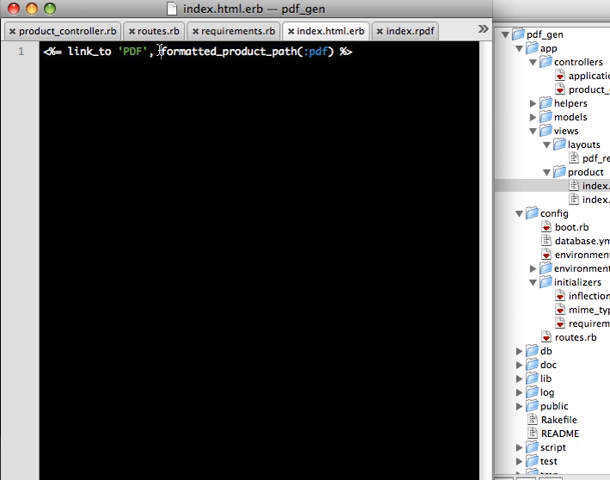
- Paste formatted_product into the index view's PDF link and check the items page
type("formatted_product")
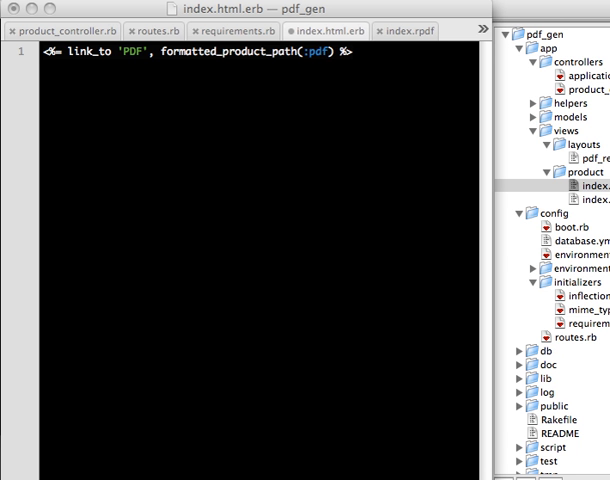
mouse_move(461, 438)
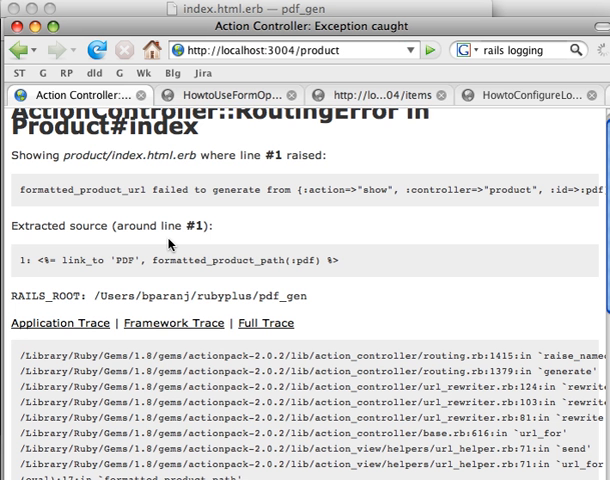
mouse_move(393, 261)
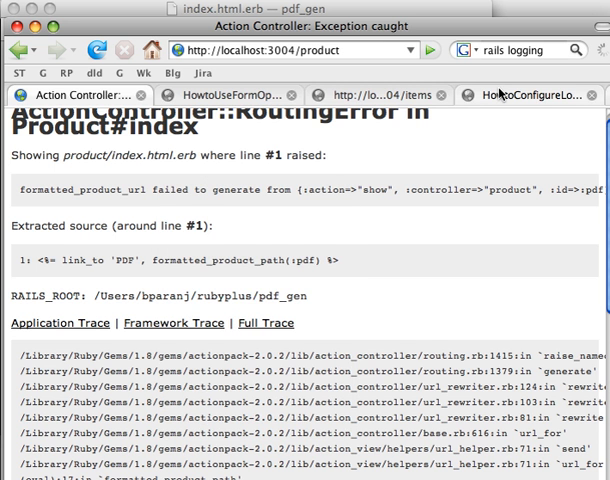
left_click(375, 94)
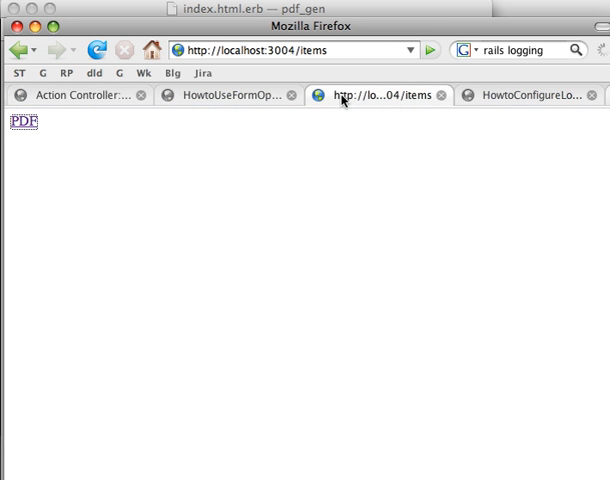
mouse_move(495, 98)
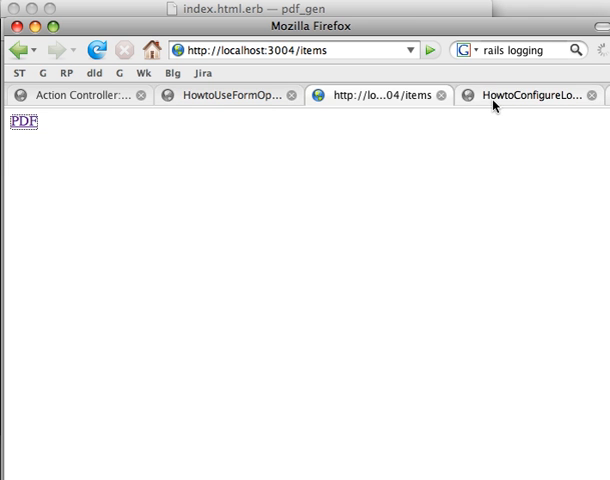
left_click(215, 95)
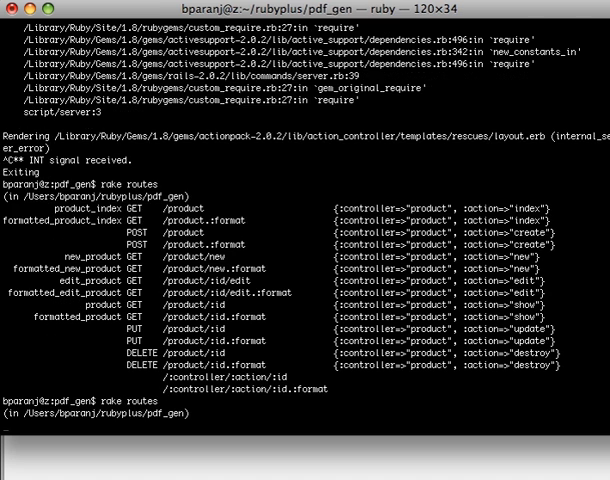
- Restart script/server on port 3004, reload the product page, and select product_controller.rb for renaming
type("script/server -p 3004")
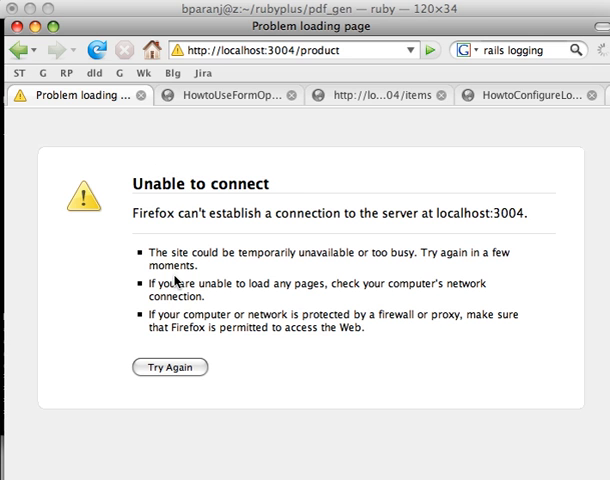
right_click(190, 188)
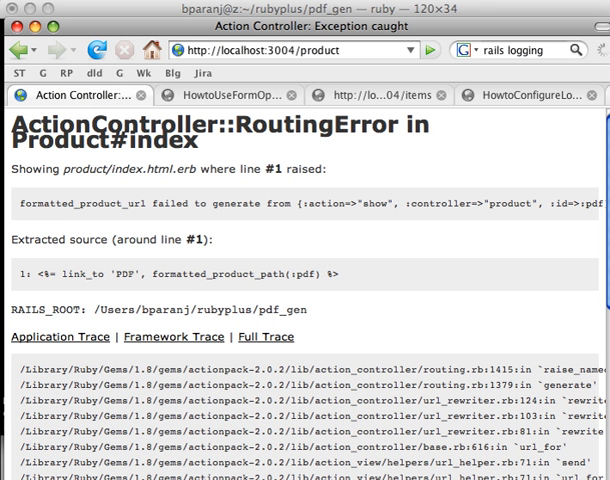
mouse_move(413, 280)
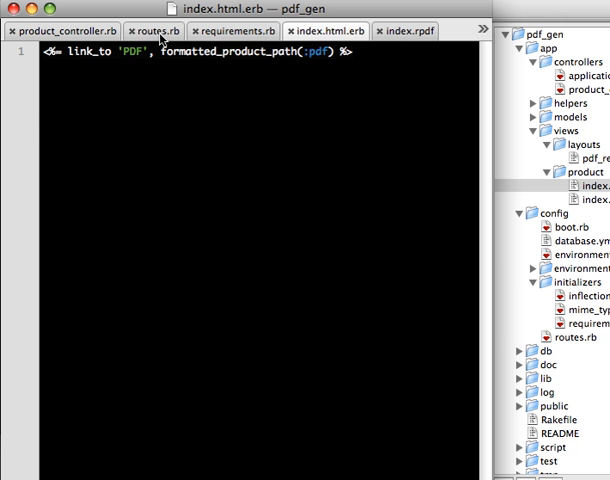
left_click(152, 30)
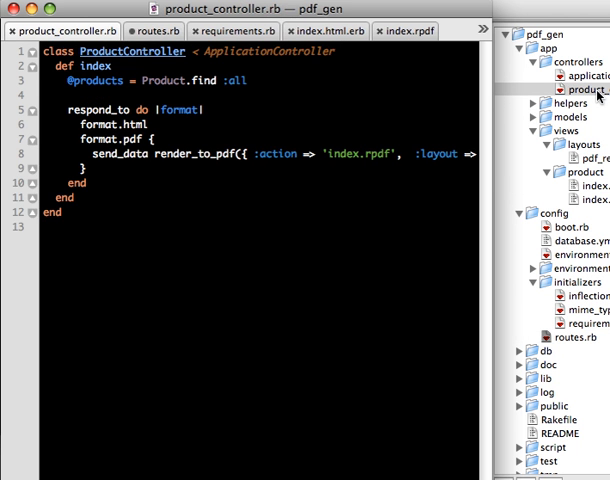
left_click(588, 94)
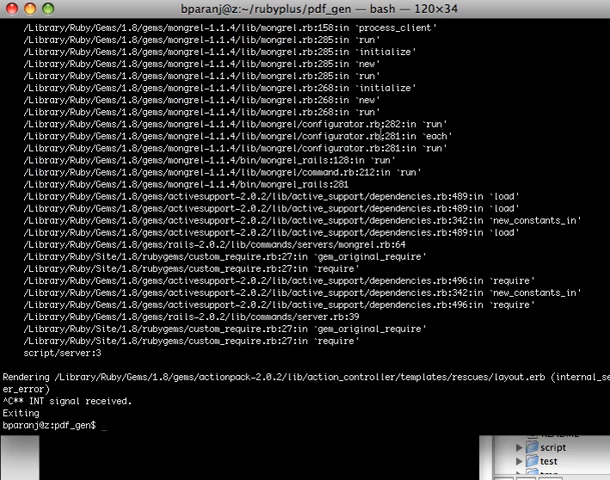
- Start the server with script/server -p 3004 and begin renaming the controller class to ProductsController
type("script/server -p 3004")
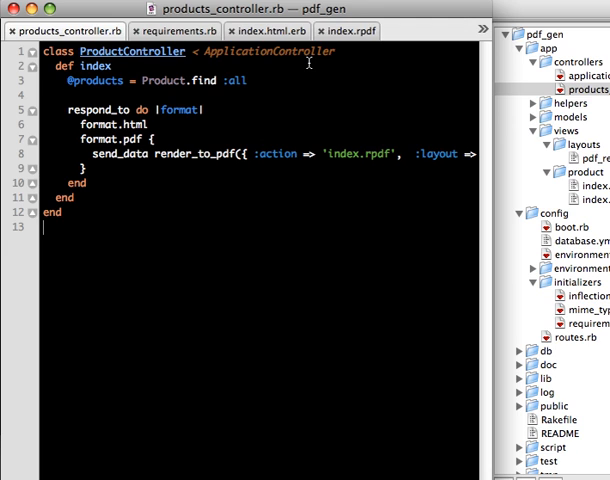
left_click(257, 31)
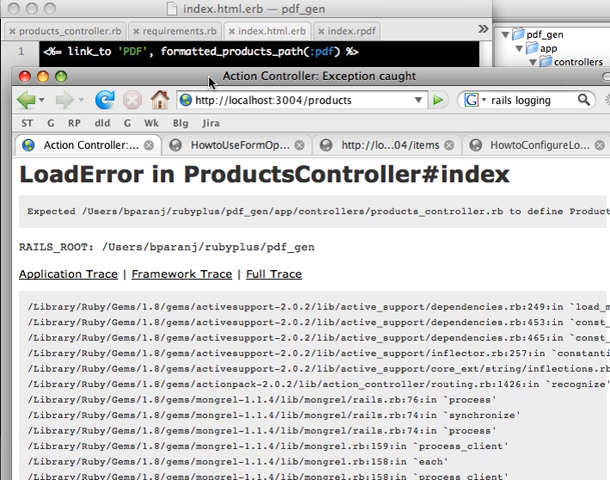
mouse_move(240, 255)
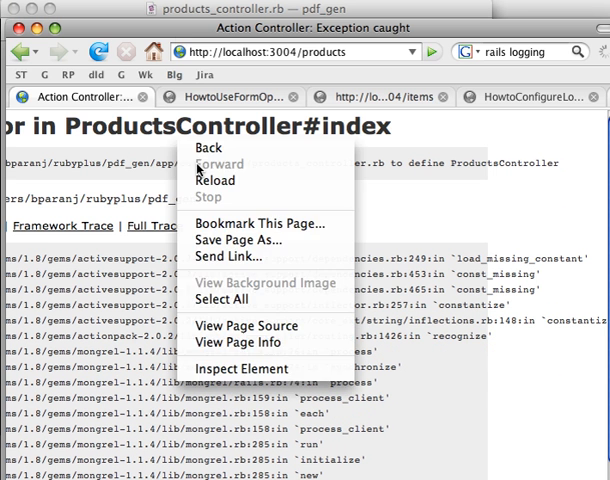
- Reload the /products page until it shows the PDF link instead of the missing-template error
left_click(211, 180)
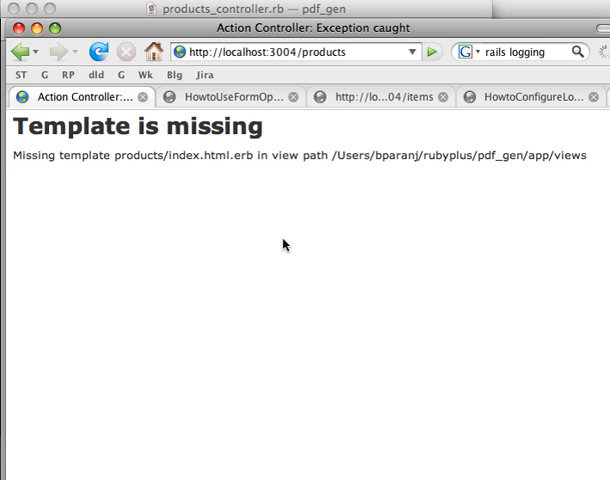
mouse_move(300, 273)
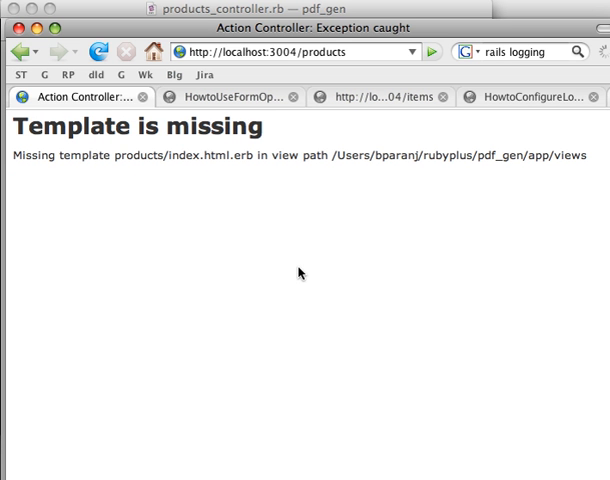
mouse_move(513, 124)
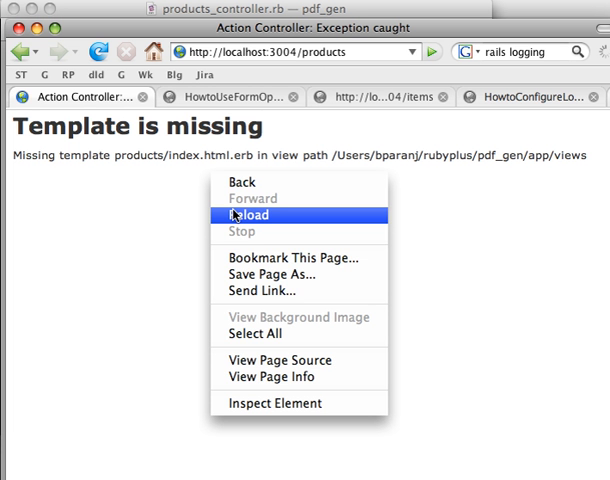
left_click(241, 214)
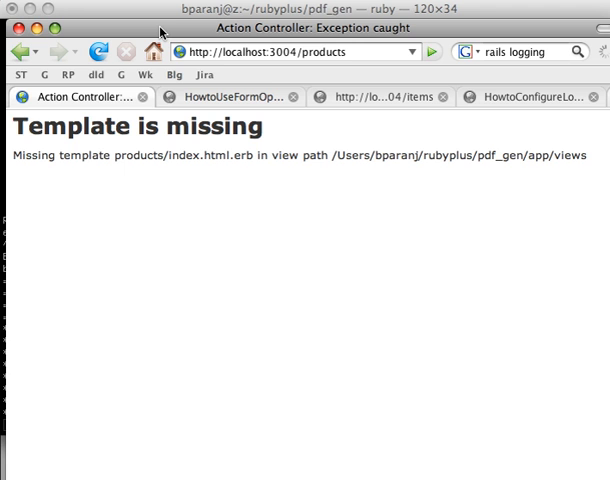
left_click(97, 52)
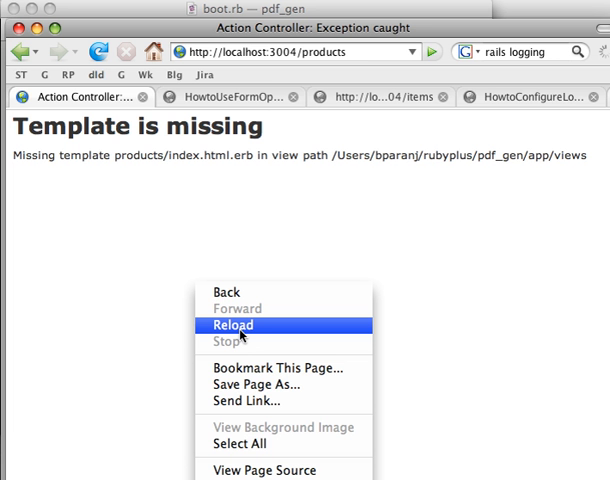
left_click(239, 326)
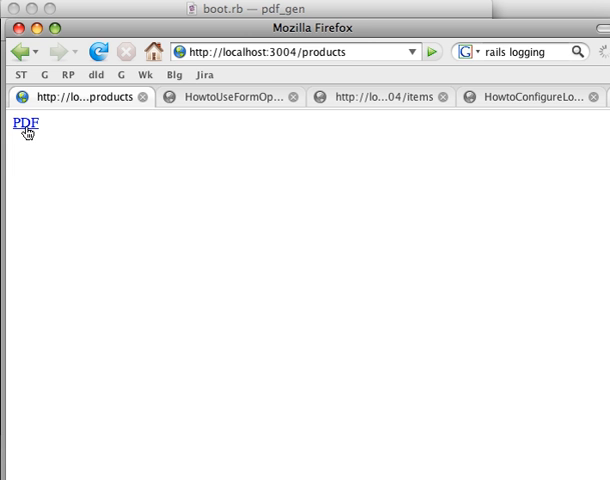
- Follow the PDF link, review render_to_pdf in application.rb, and dismiss the page context menu
left_click(17, 127)
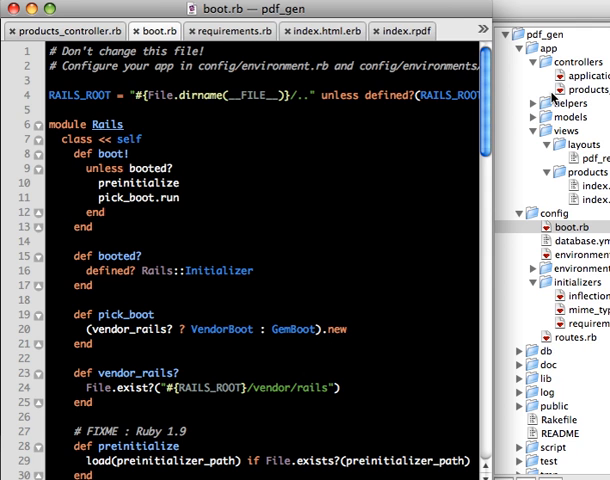
left_click(569, 66)
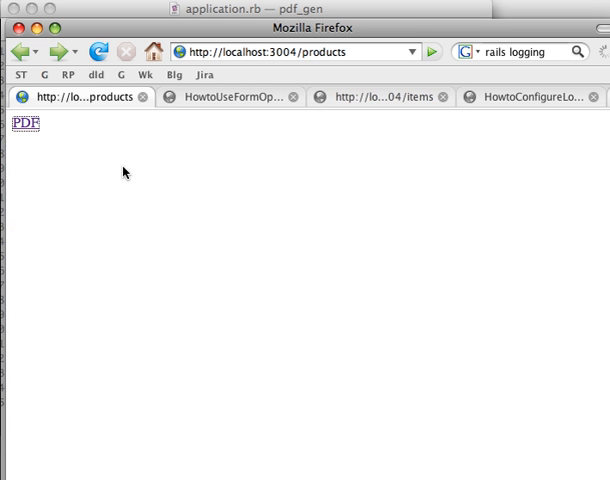
right_click(120, 187)
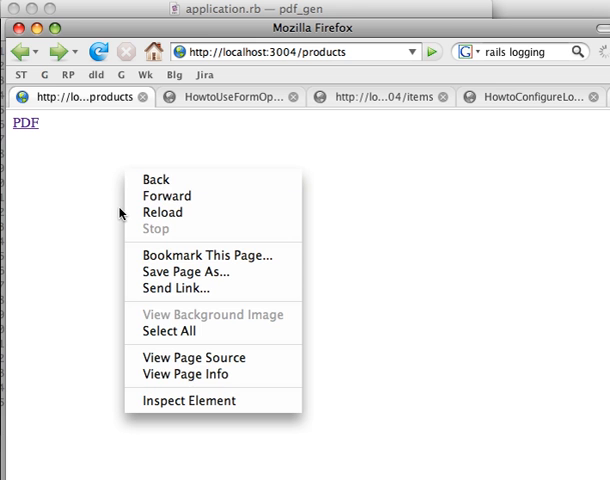
left_click(16, 124)
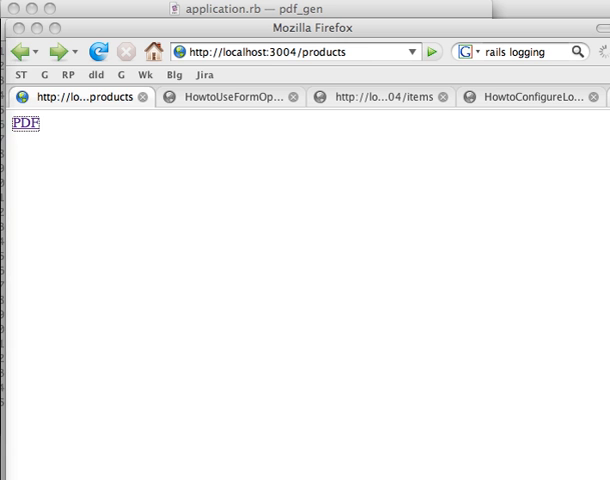
left_click(15, 122)
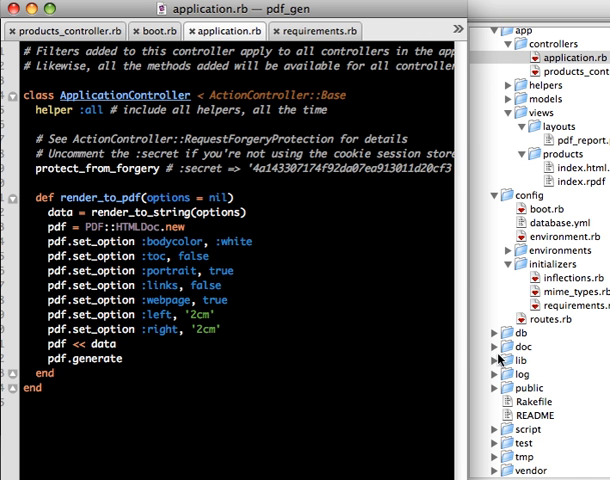
- Create a new logger_core_ext.rb file in the project's lib folder
right_click(520, 360)
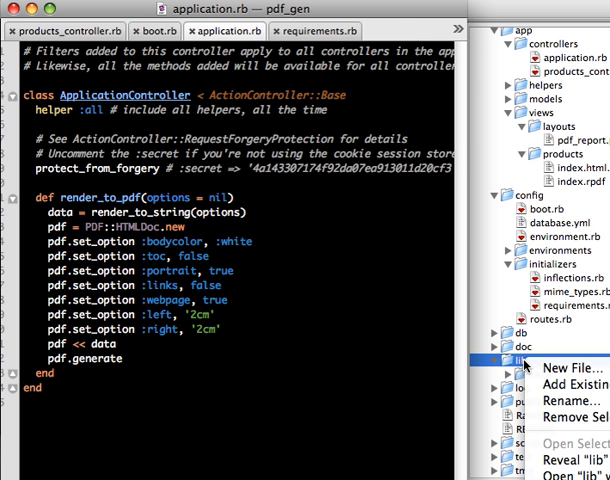
left_click(565, 368)
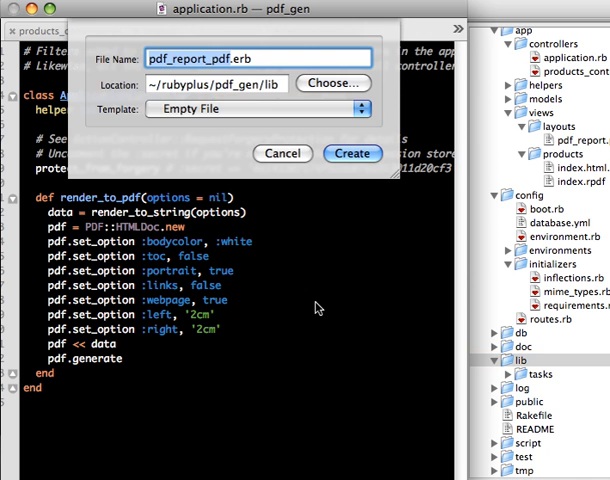
type("lc")
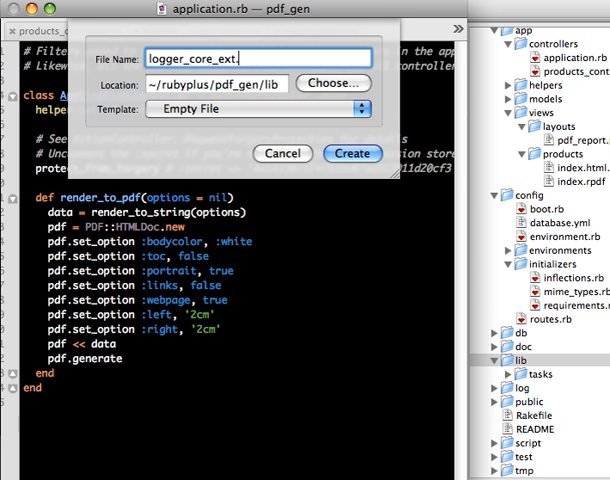
left_click(352, 153)
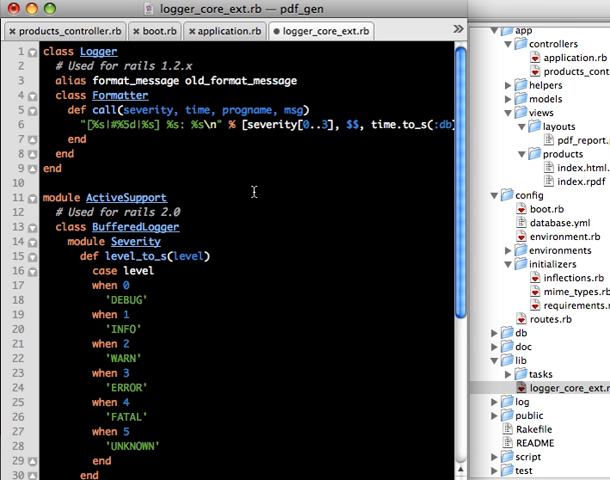
mouse_move(518, 277)
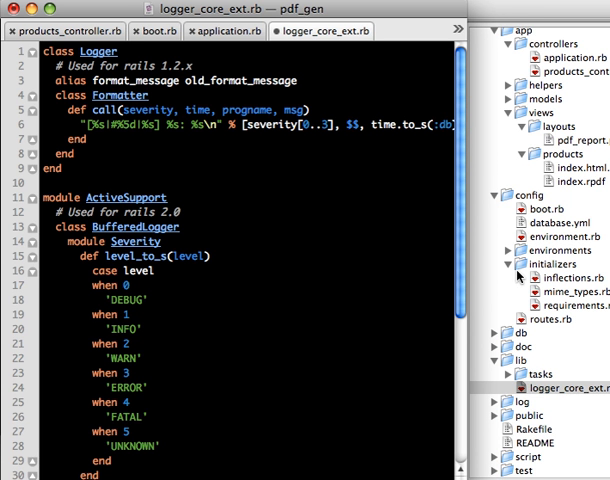
mouse_move(567, 397)
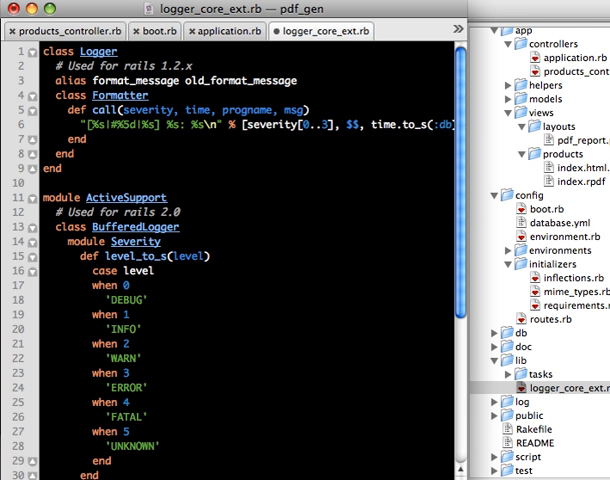
mouse_move(590, 311)
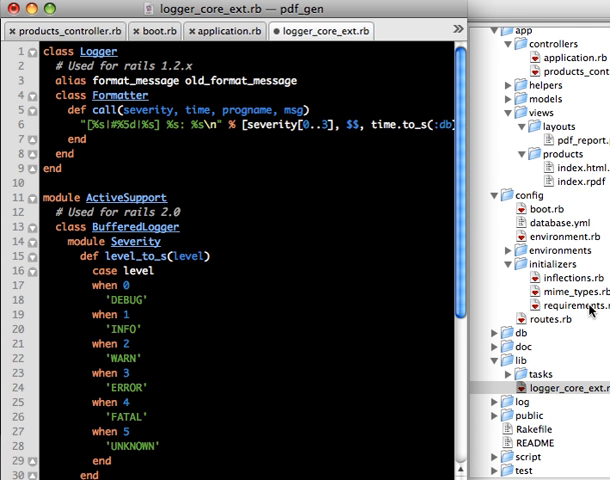
mouse_move(590, 310)
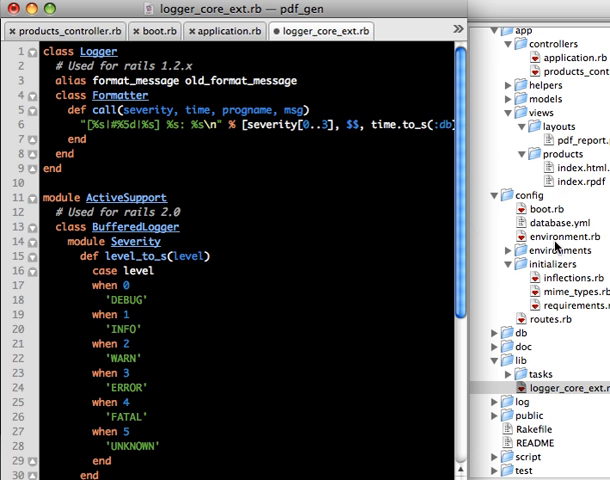
- Add require 'logger_core_ext' to config/initializers/requirements.rb
left_click(565, 313)
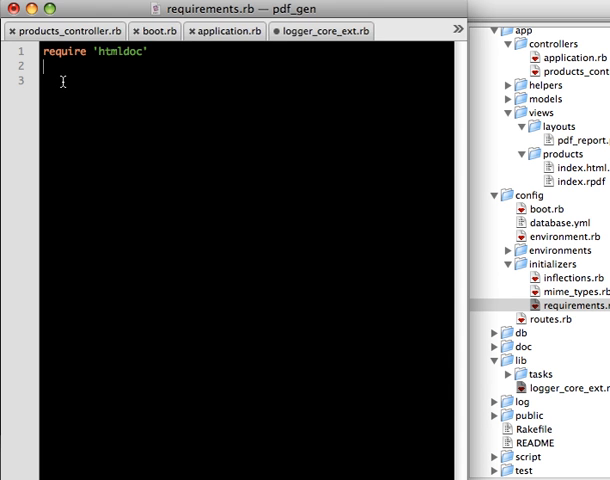
type("require 'logger_core_ext'")
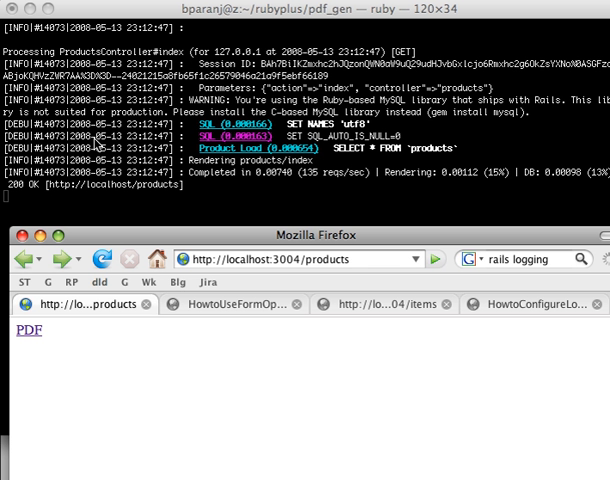
mouse_move(156, 140)
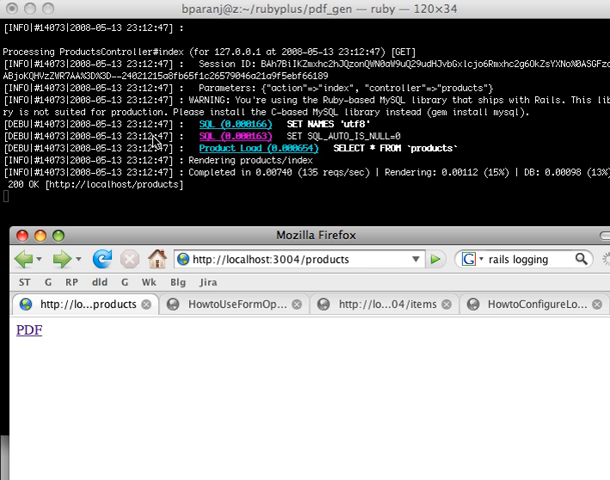
mouse_move(234, 237)
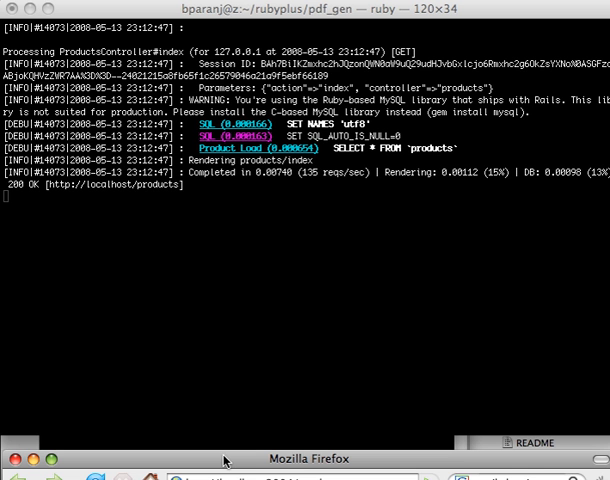
mouse_move(245, 465)
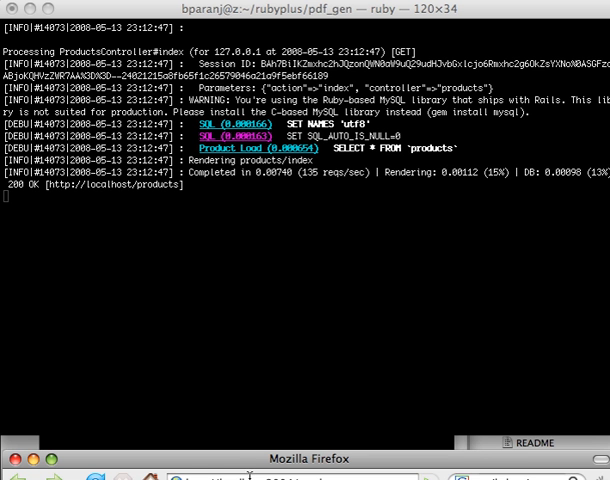
mouse_move(242, 460)
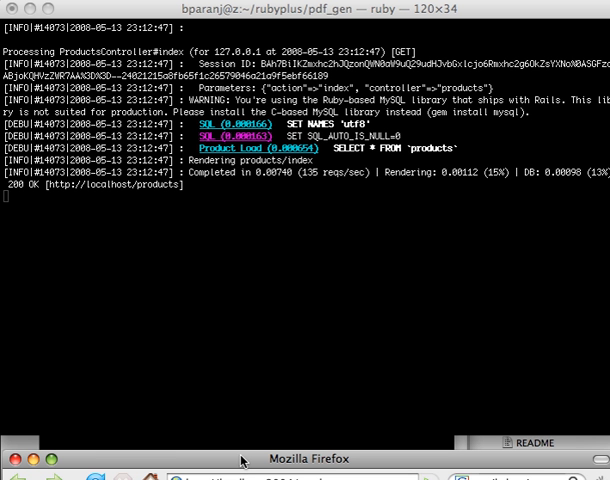